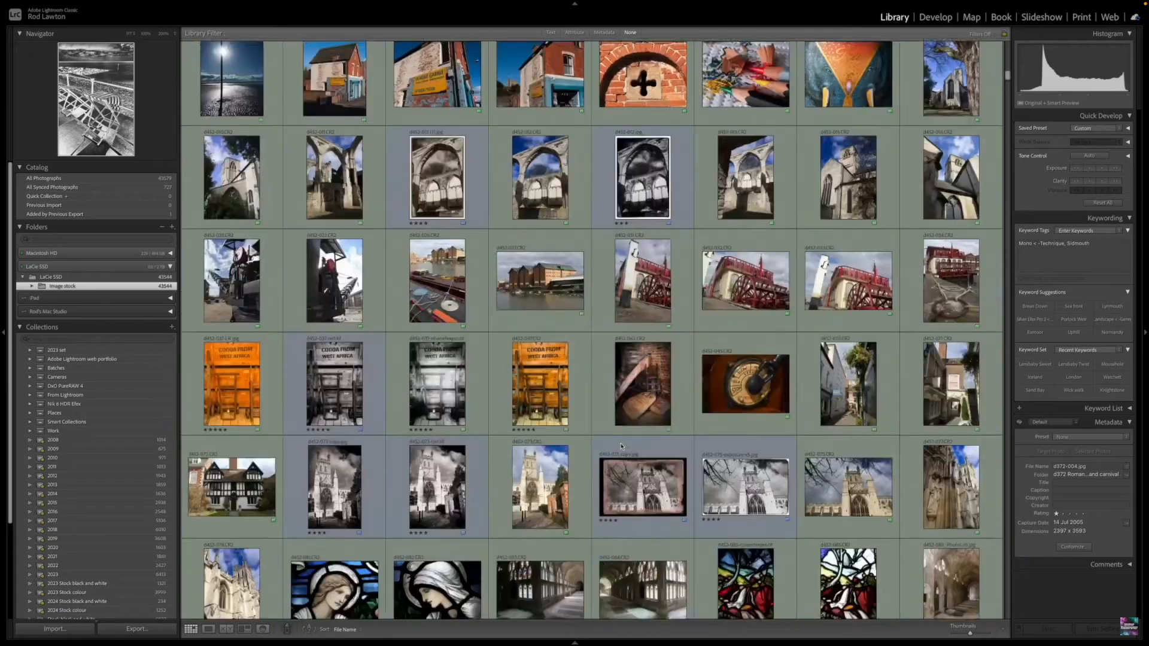
Step: Browse the For You feed and view a community photo with its list of edits
scroll(down, 3)
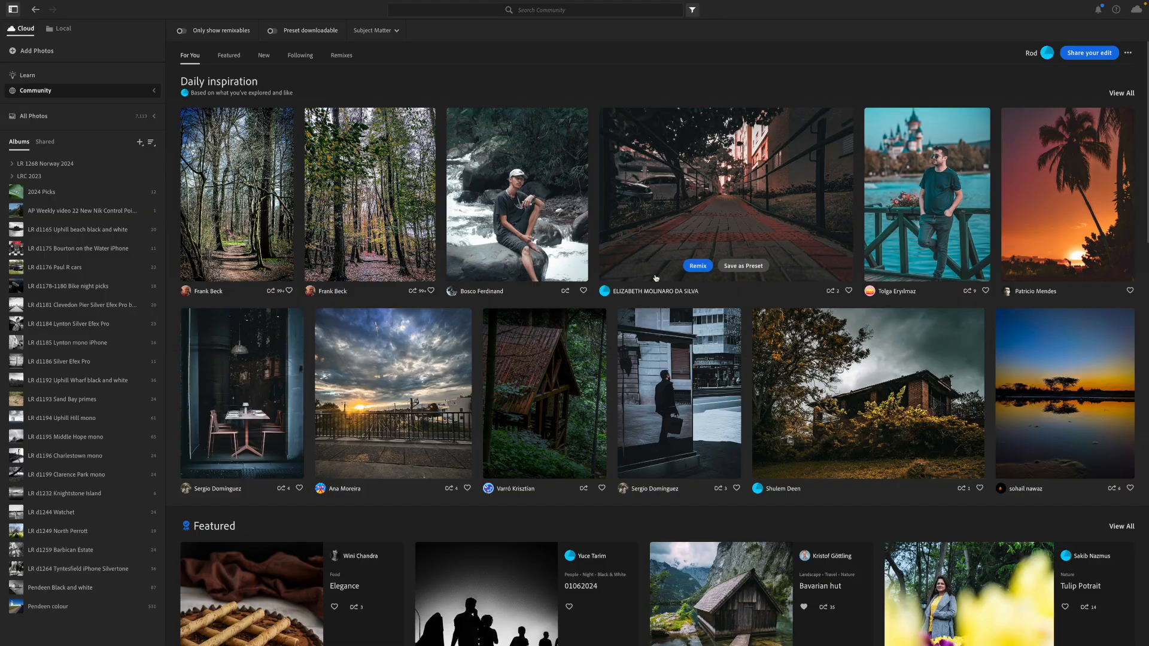
scroll(down, 3)
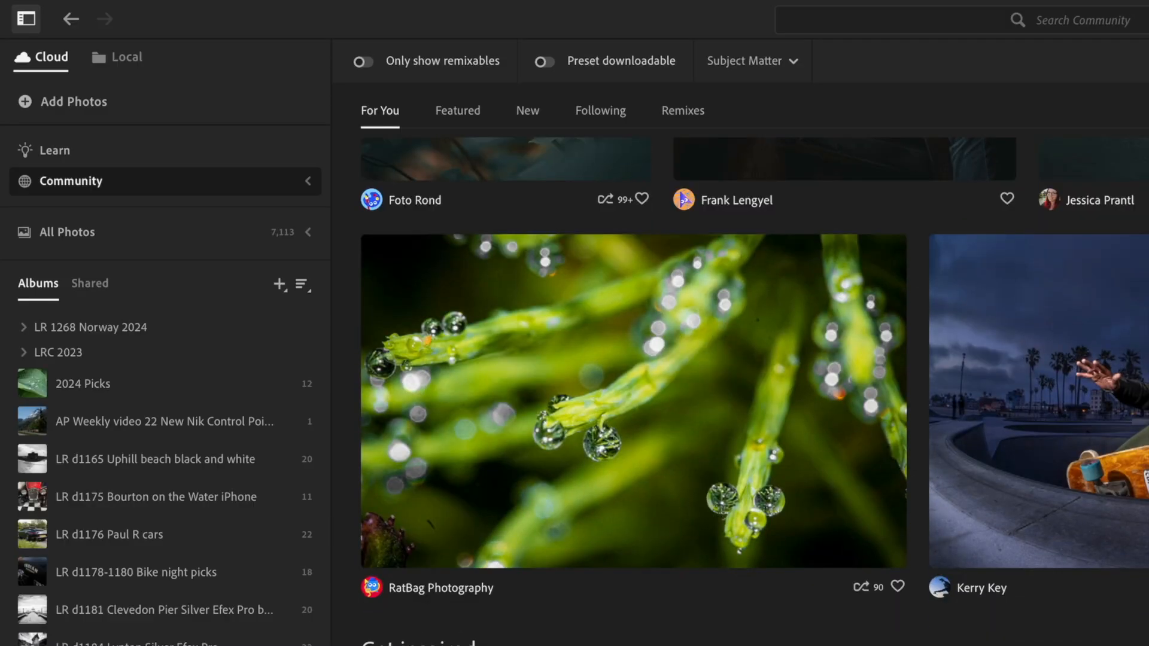
mouse_move(769, 482)
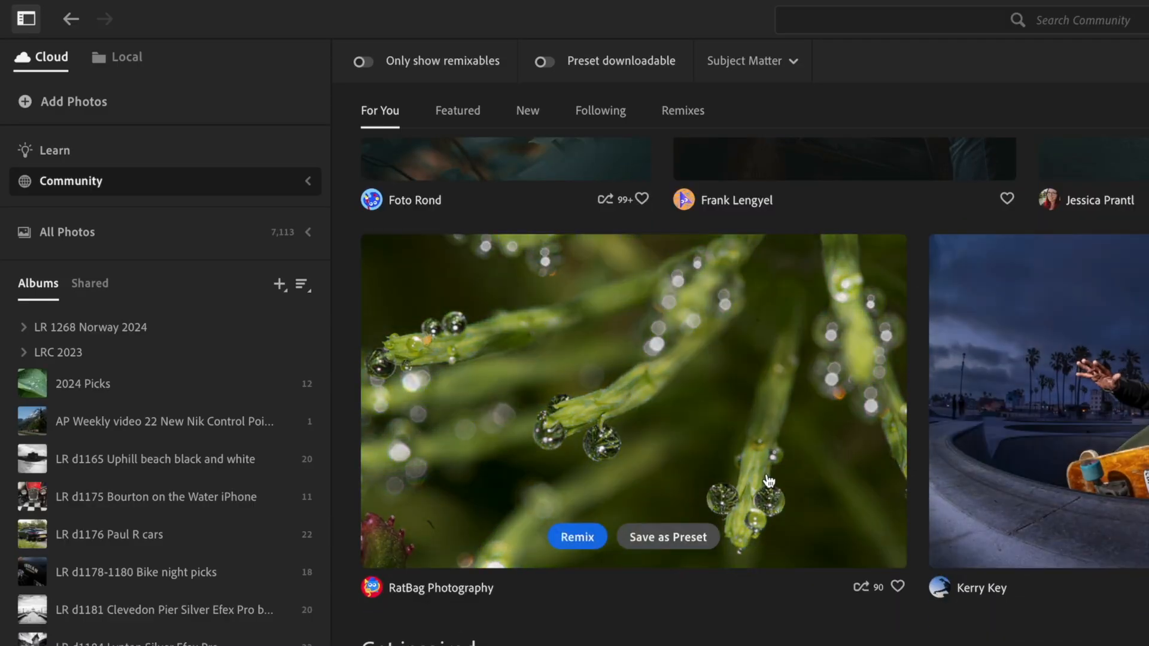
click(634, 402)
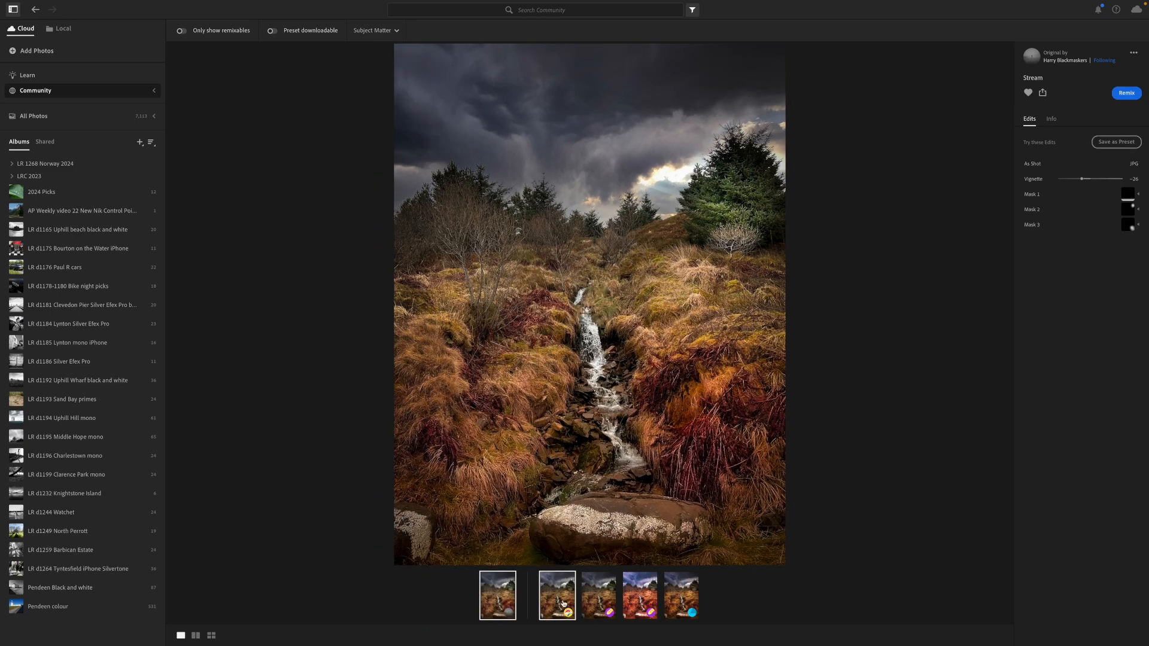
click(598, 595)
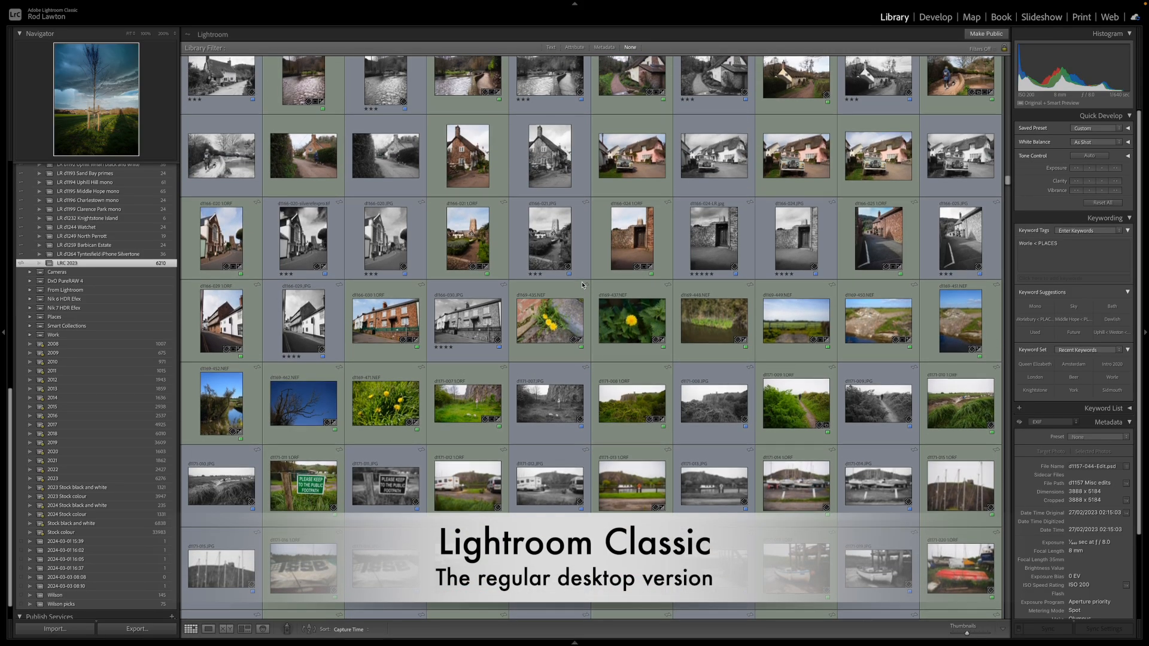
Step: Scroll the Library grid and show the lighthouse photo d1173-003.ORF in Loupe view
scroll(down, 3)
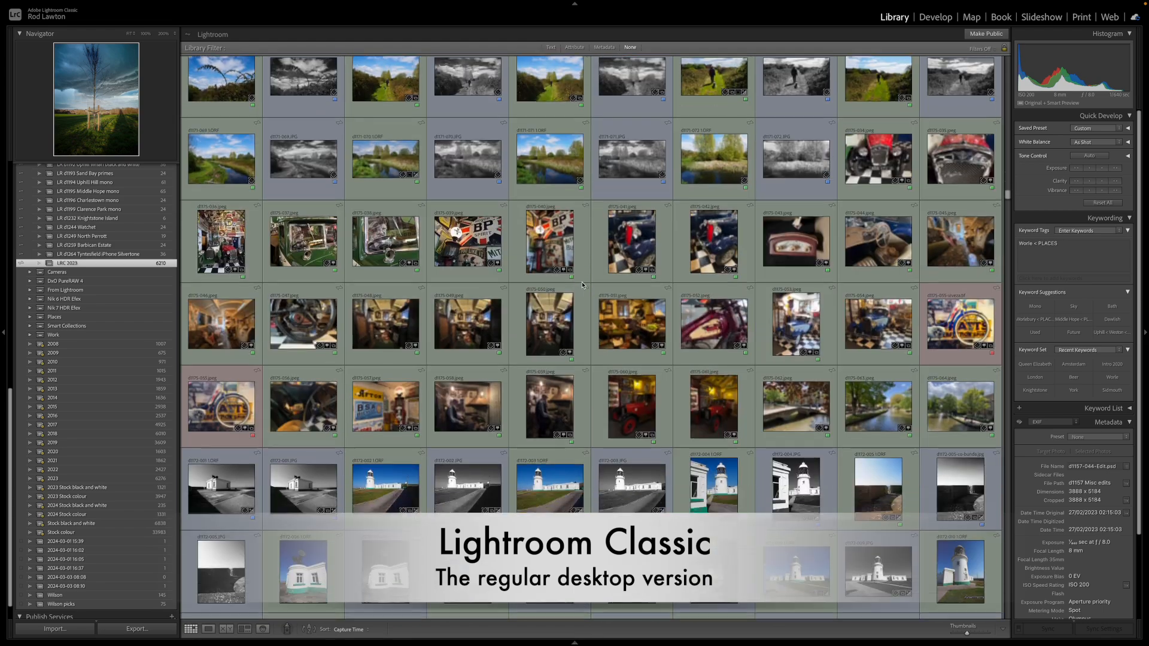
scroll(down, 3)
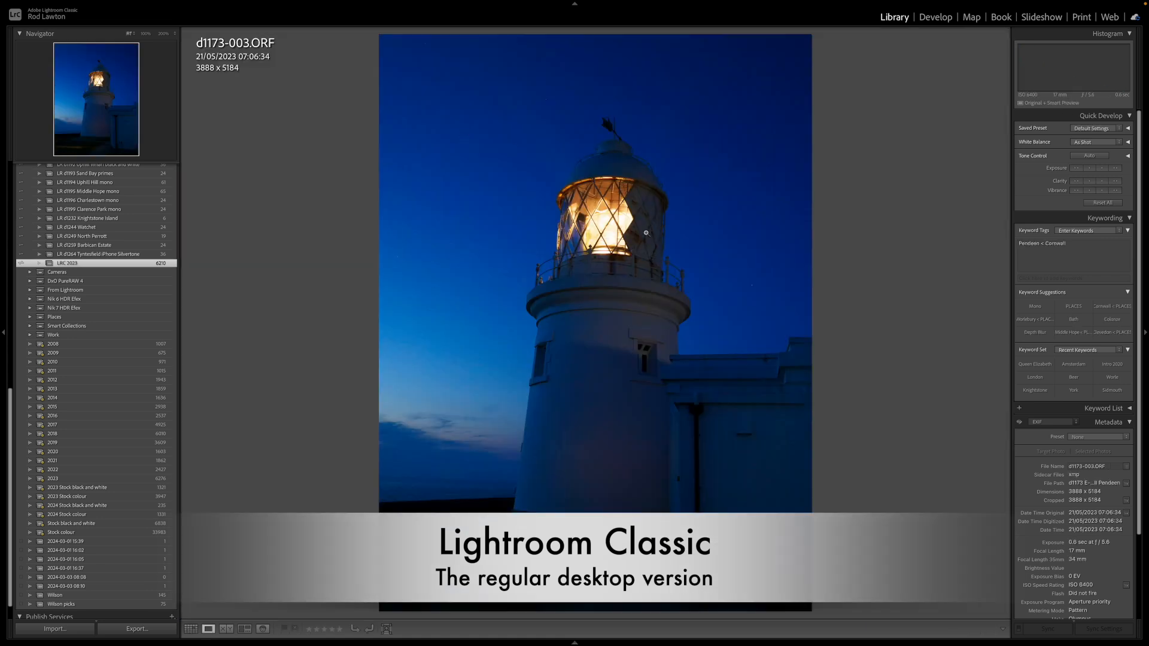
click(645, 232)
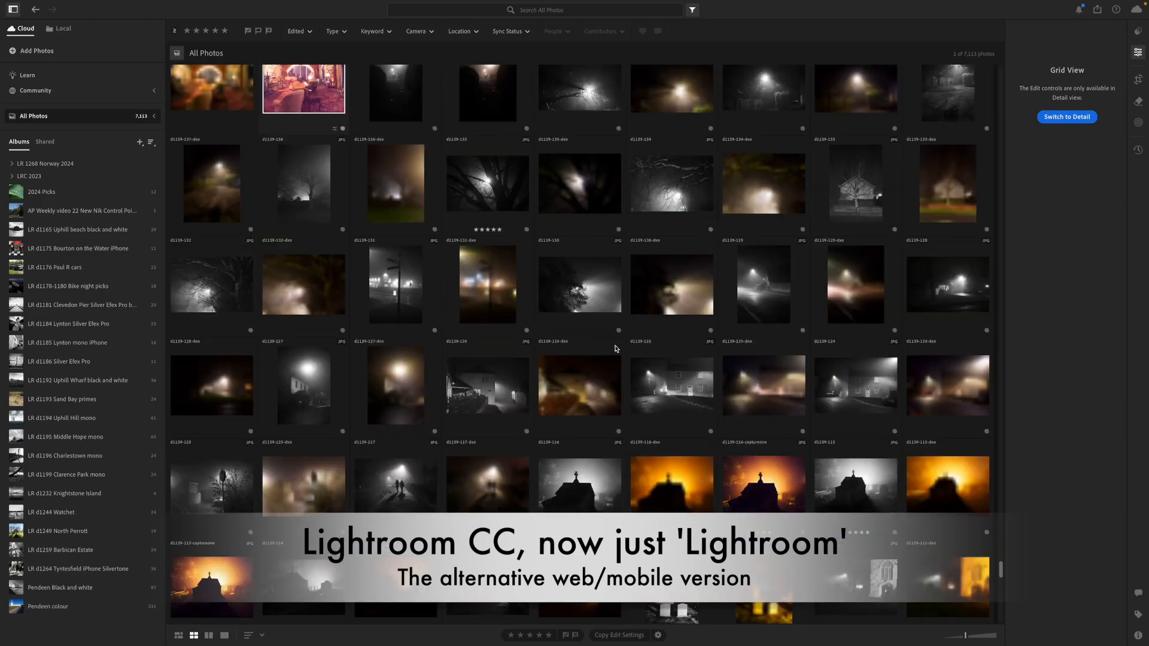
scroll(down, 3)
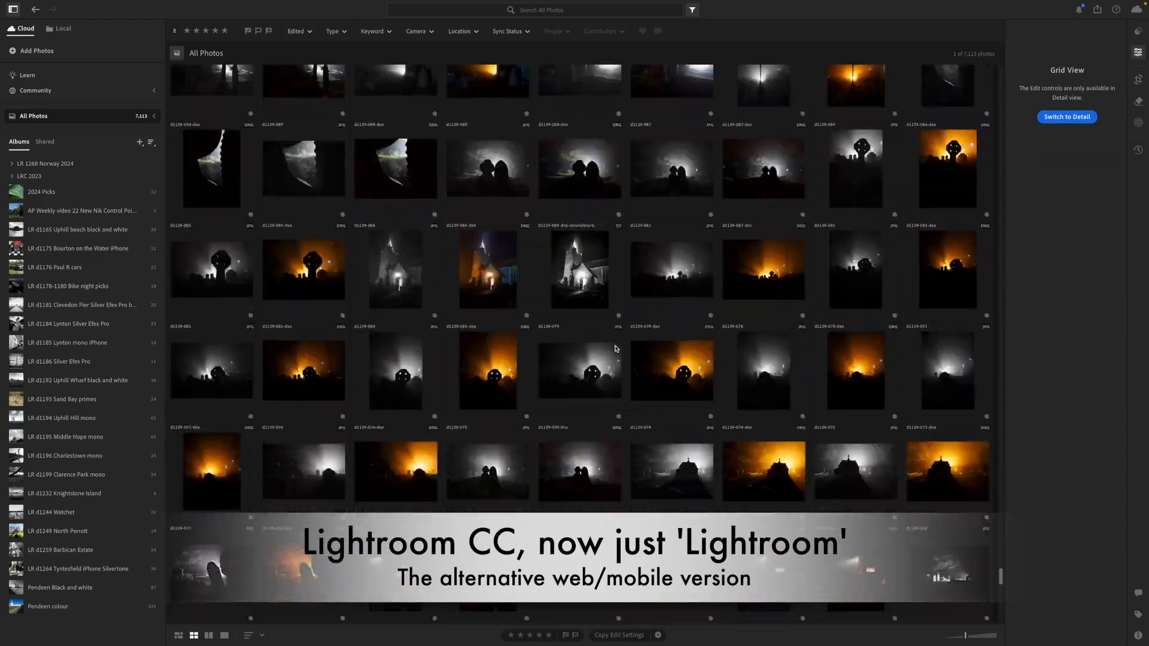
scroll(down, 3)
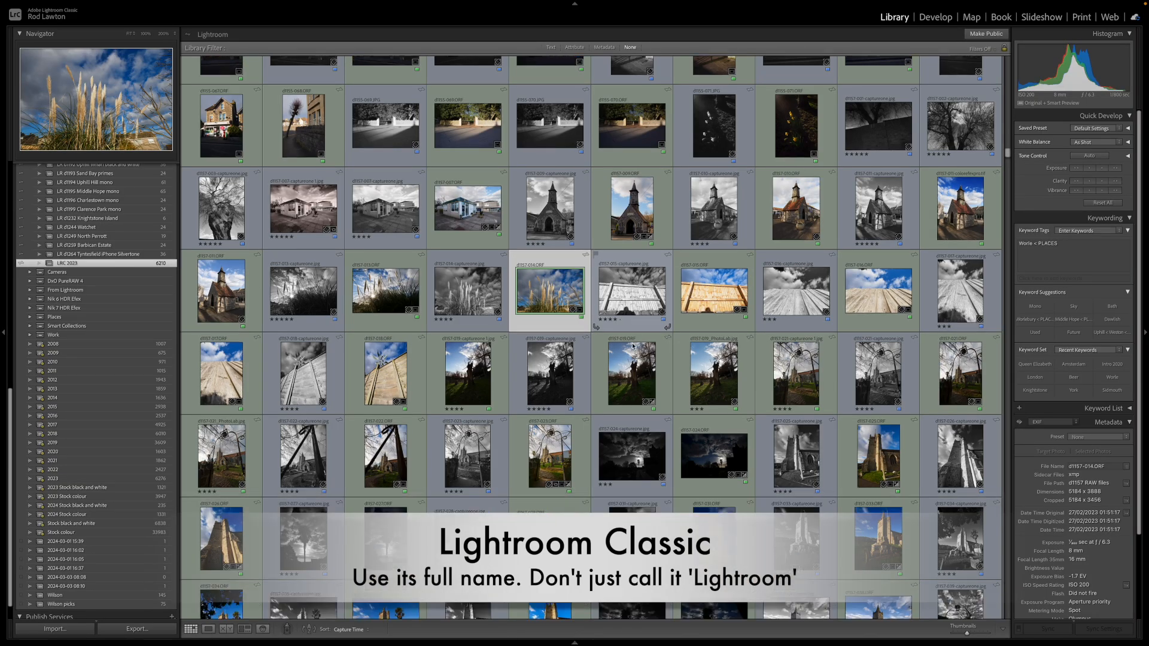
scroll(down, 3)
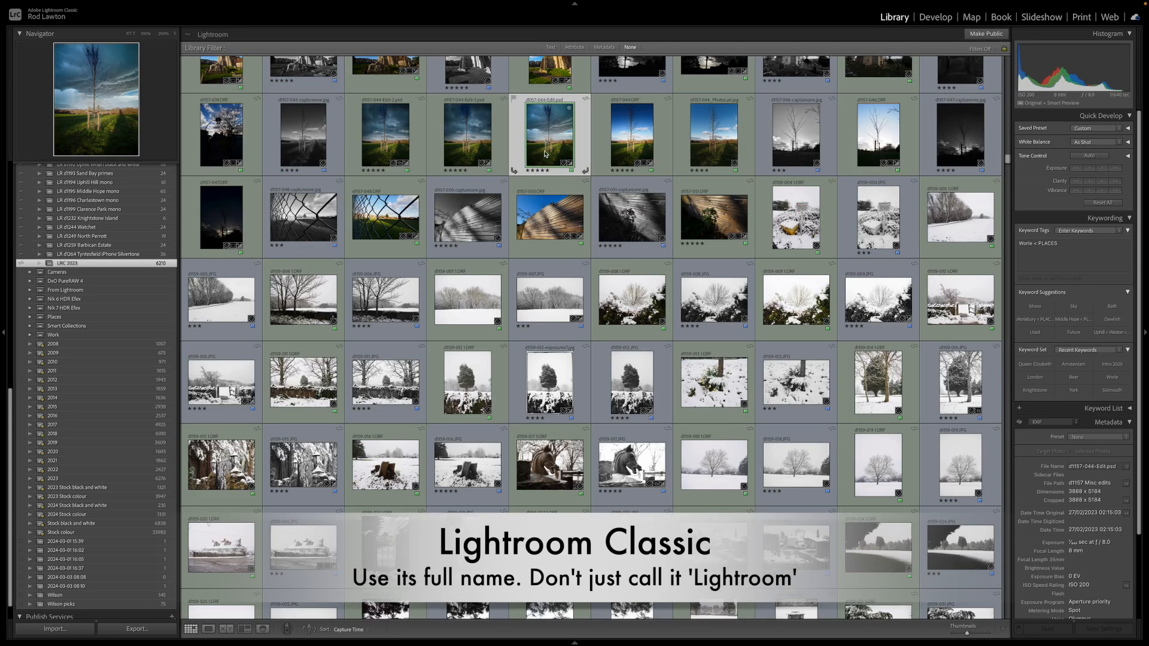
scroll(down, 3)
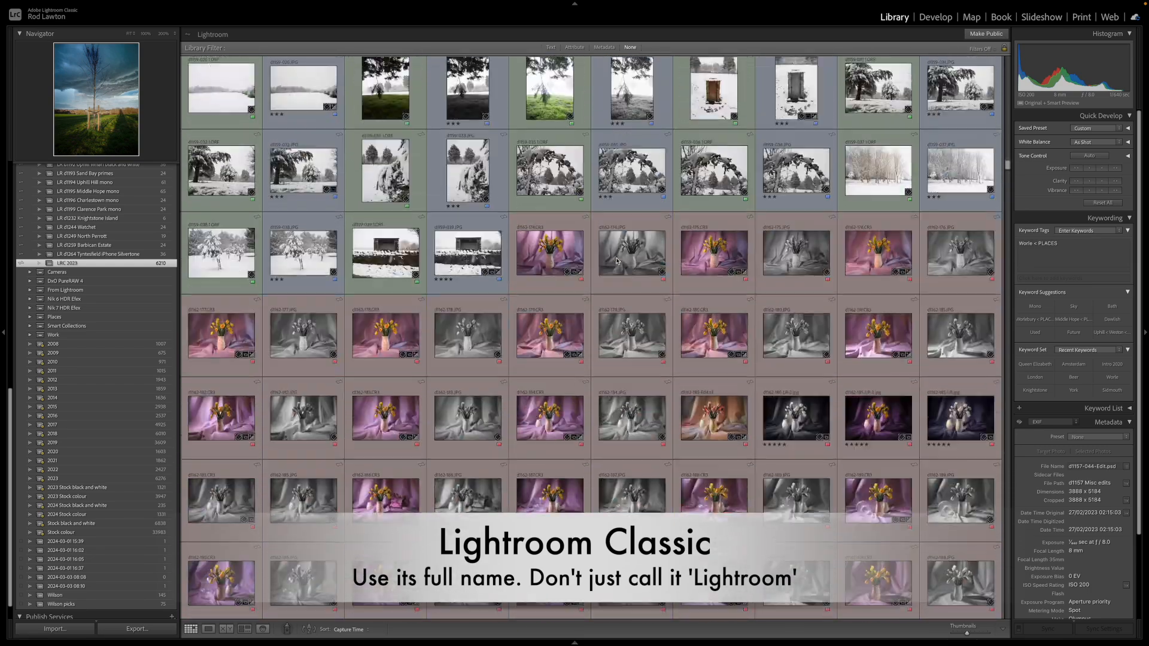
scroll(down, 3)
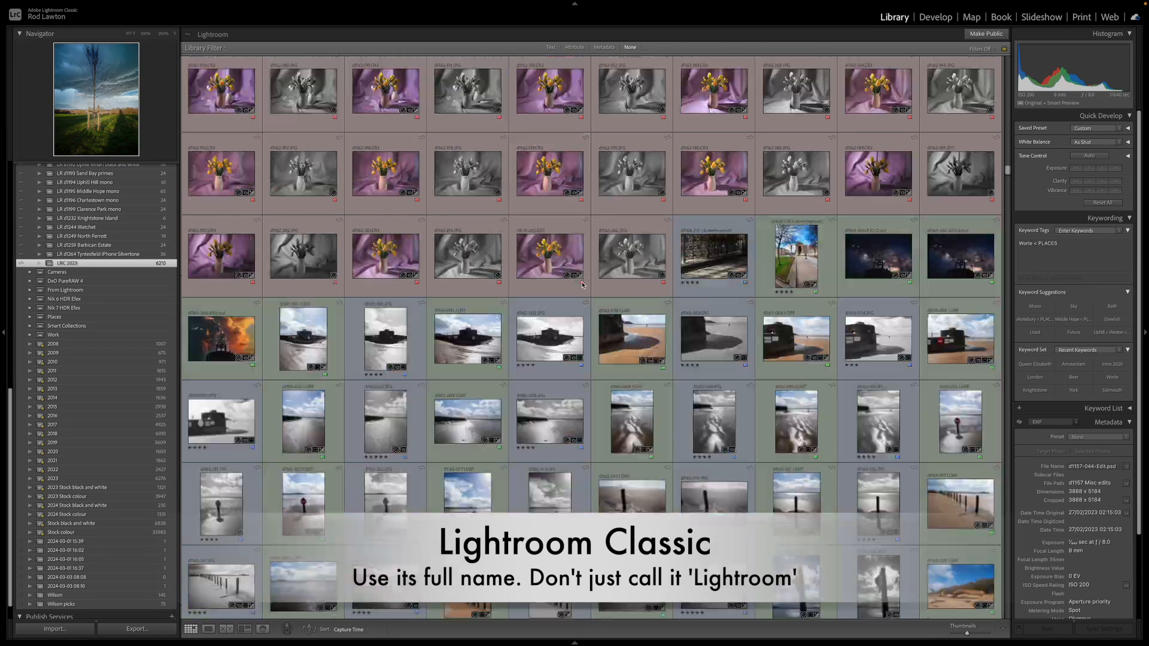
scroll(down, 3)
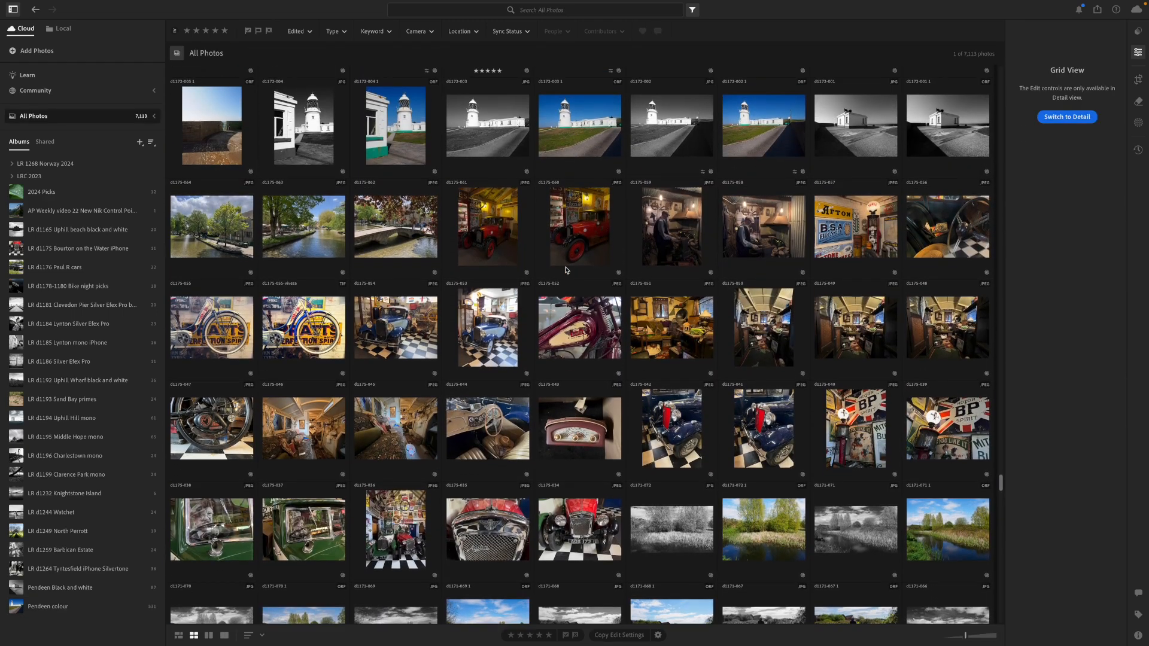
scroll(down, 3)
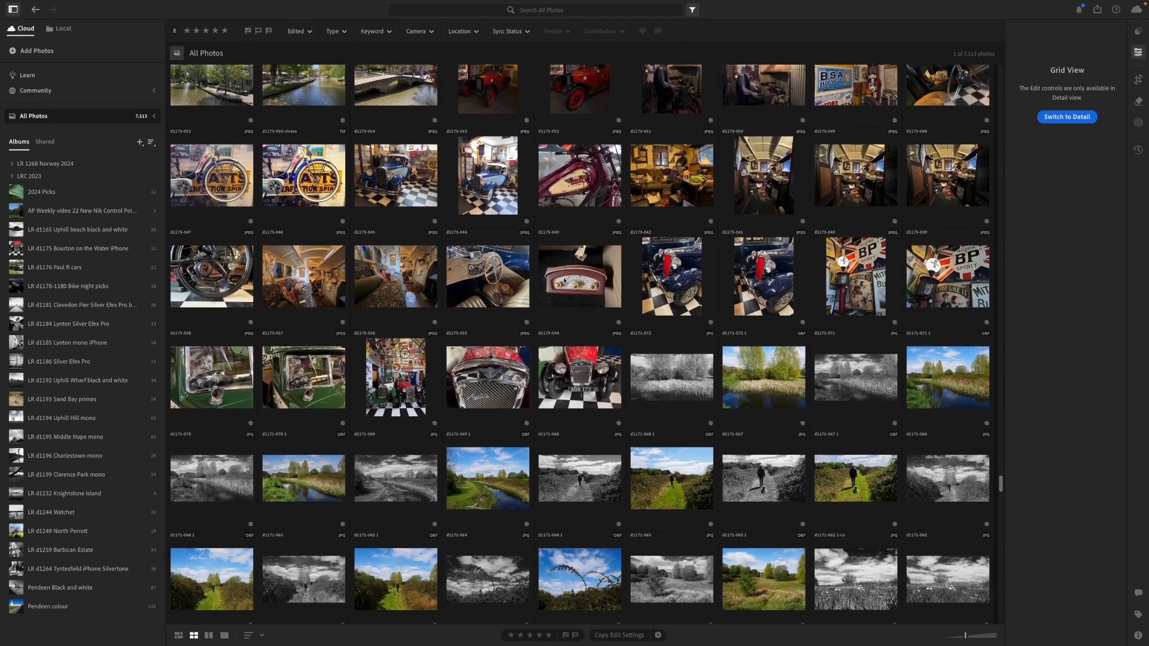
scroll(down, 3)
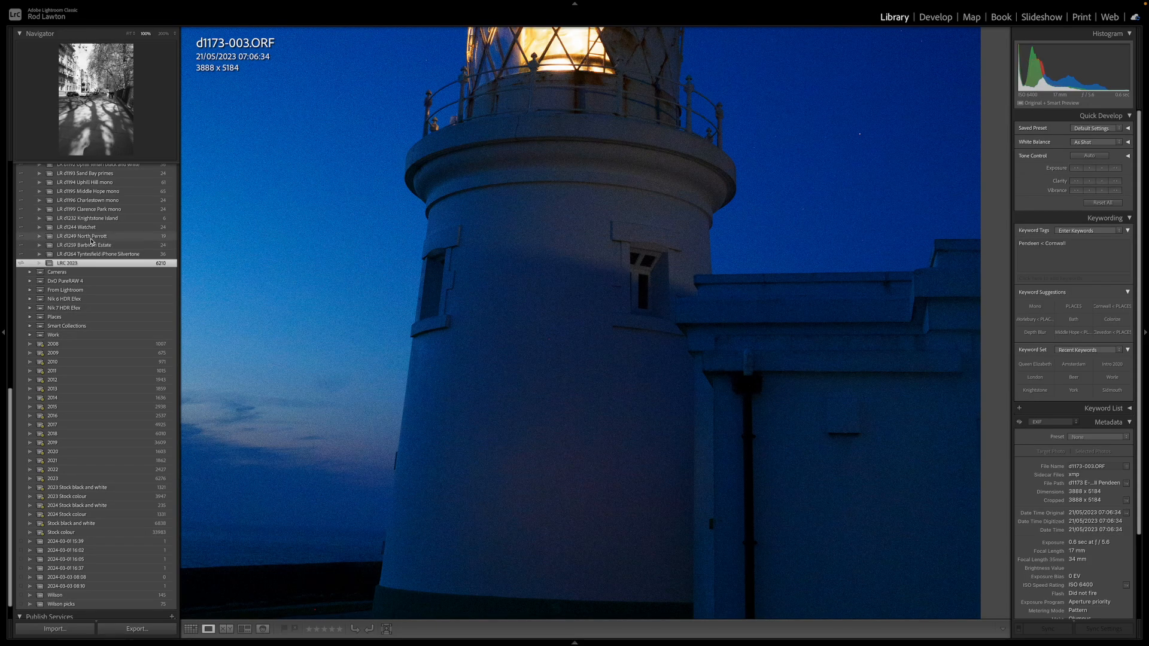
Step: Show the LR d1249 North Perrott collection's options with Sync with Lightroom ticked
right_click(81, 236)
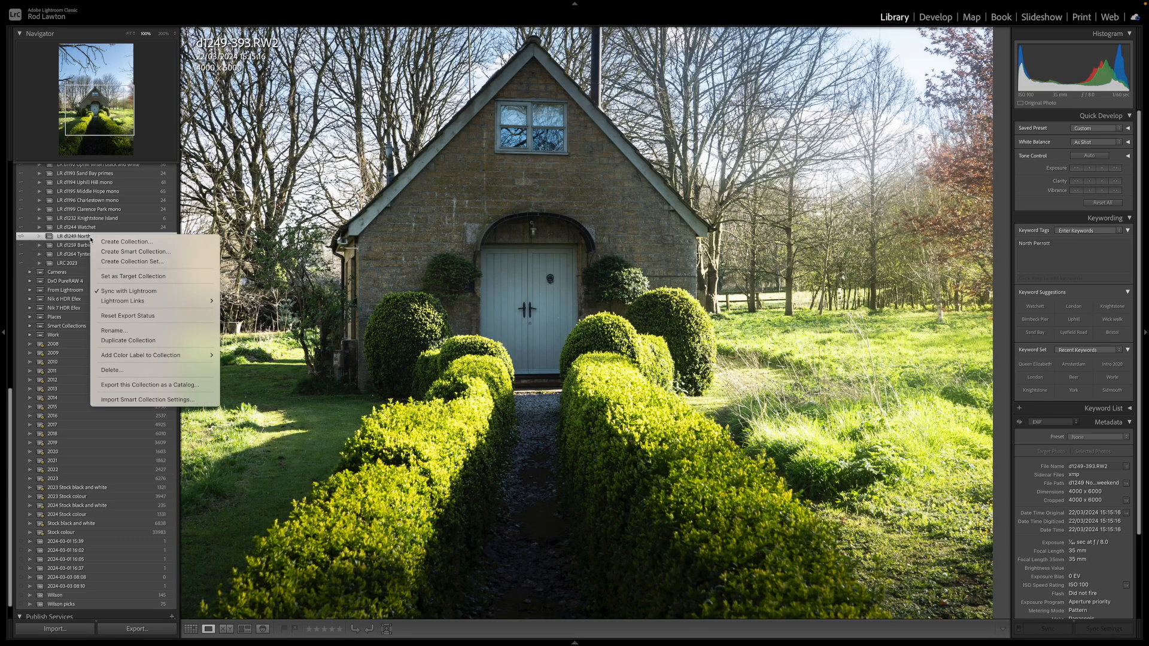
mouse_move(152, 291)
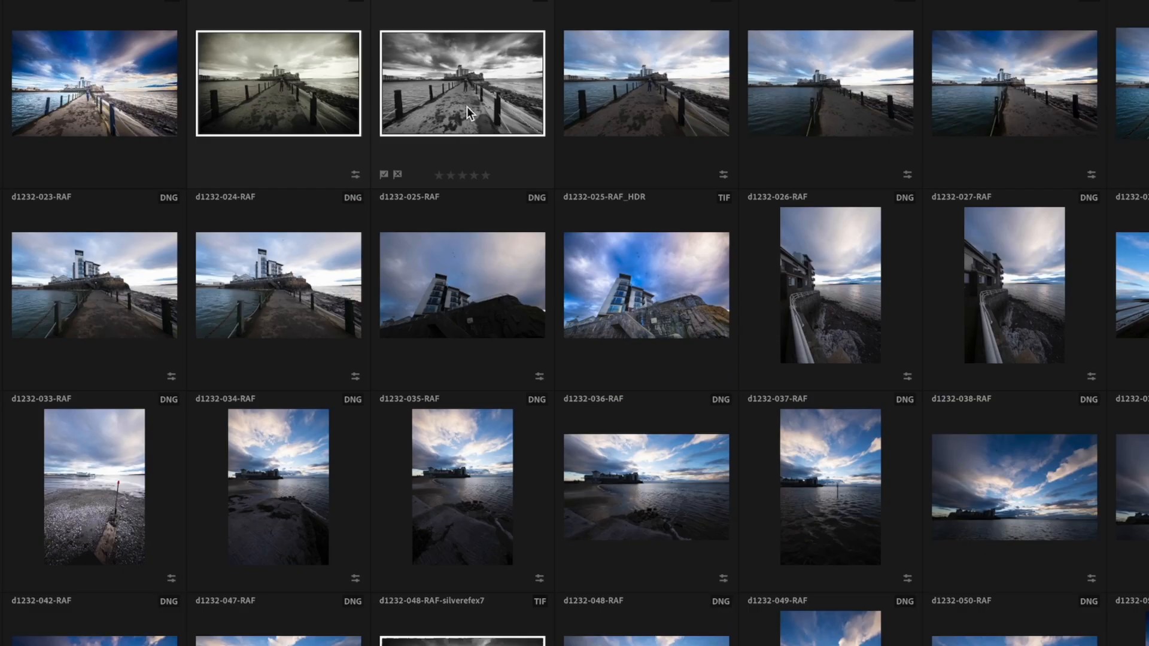
Step: See Share to Community greyed out, select two Knightstone pier photos, then return to cloud All Photos
right_click(462, 82)
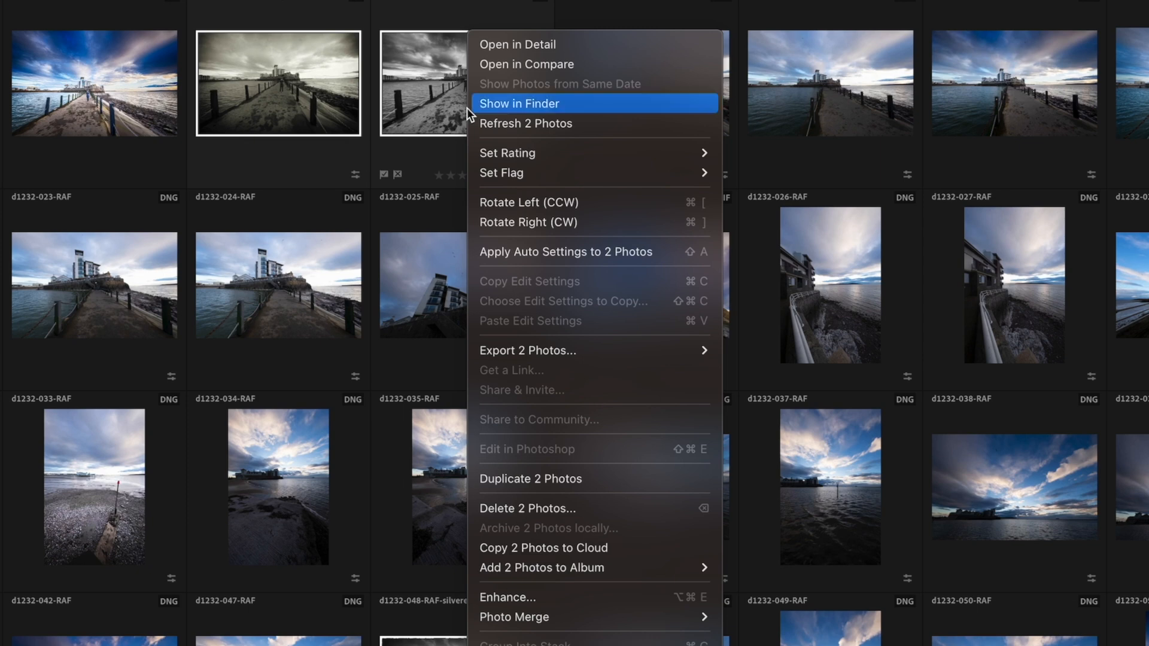
mouse_move(599, 507)
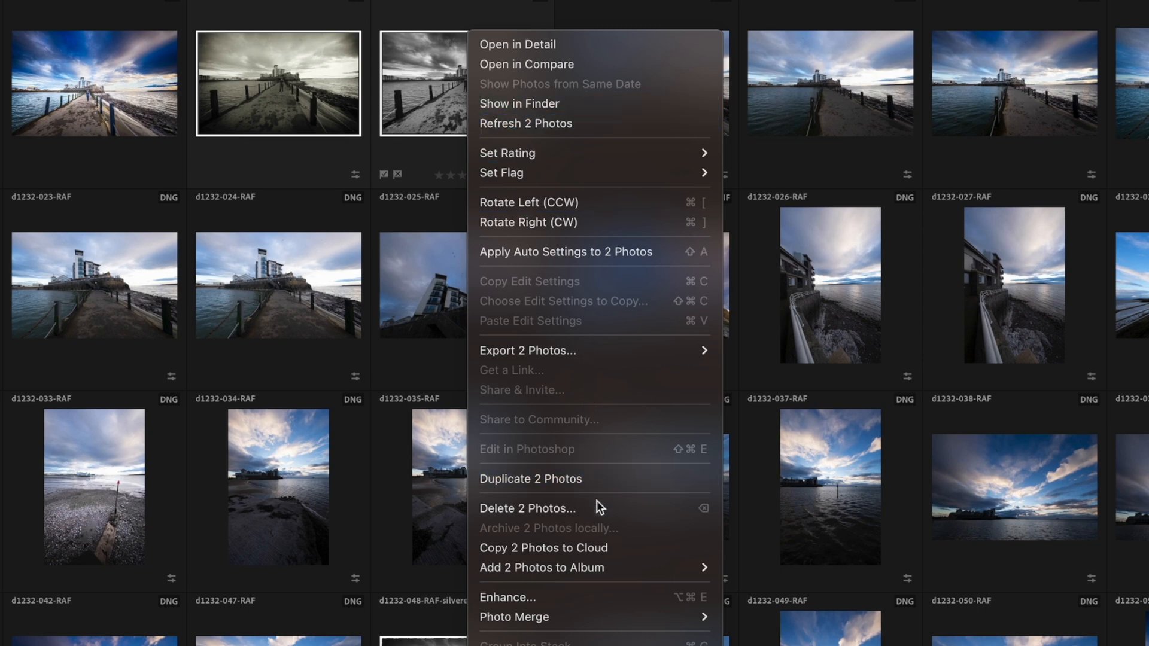
mouse_move(594, 547)
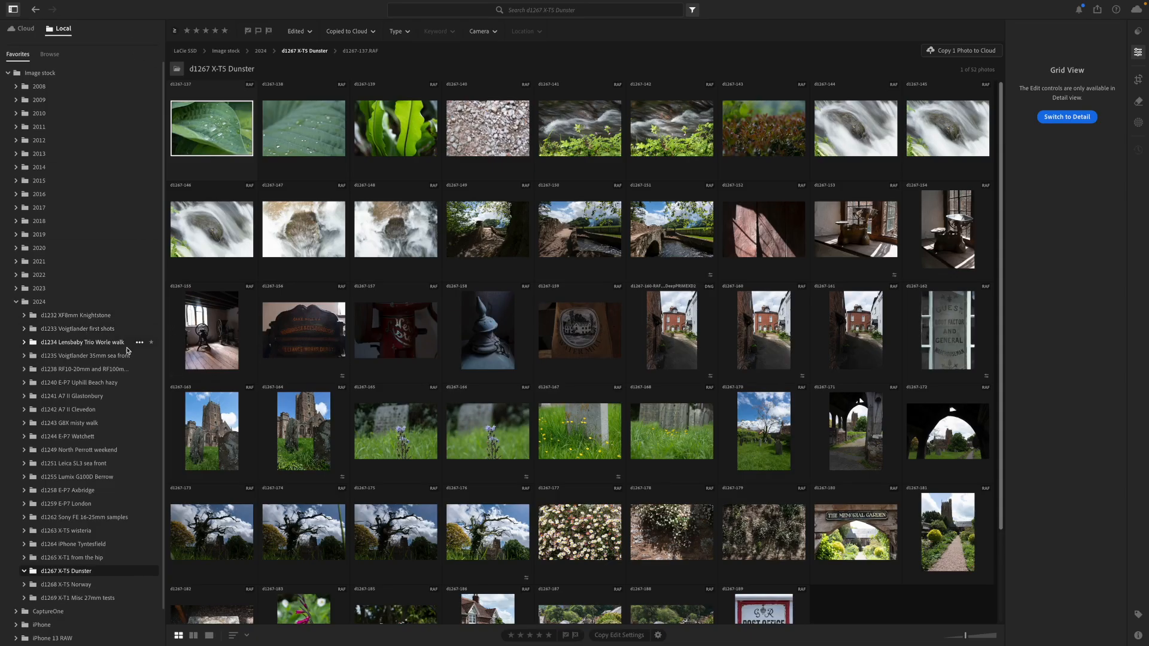
click(77, 315)
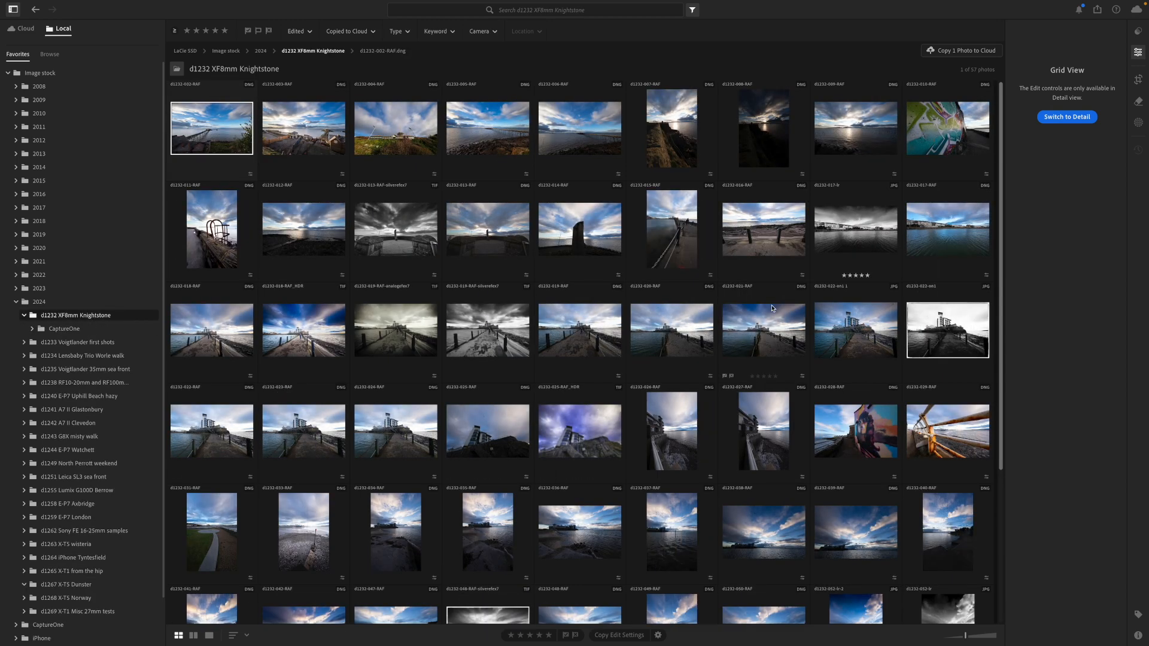
click(395, 331)
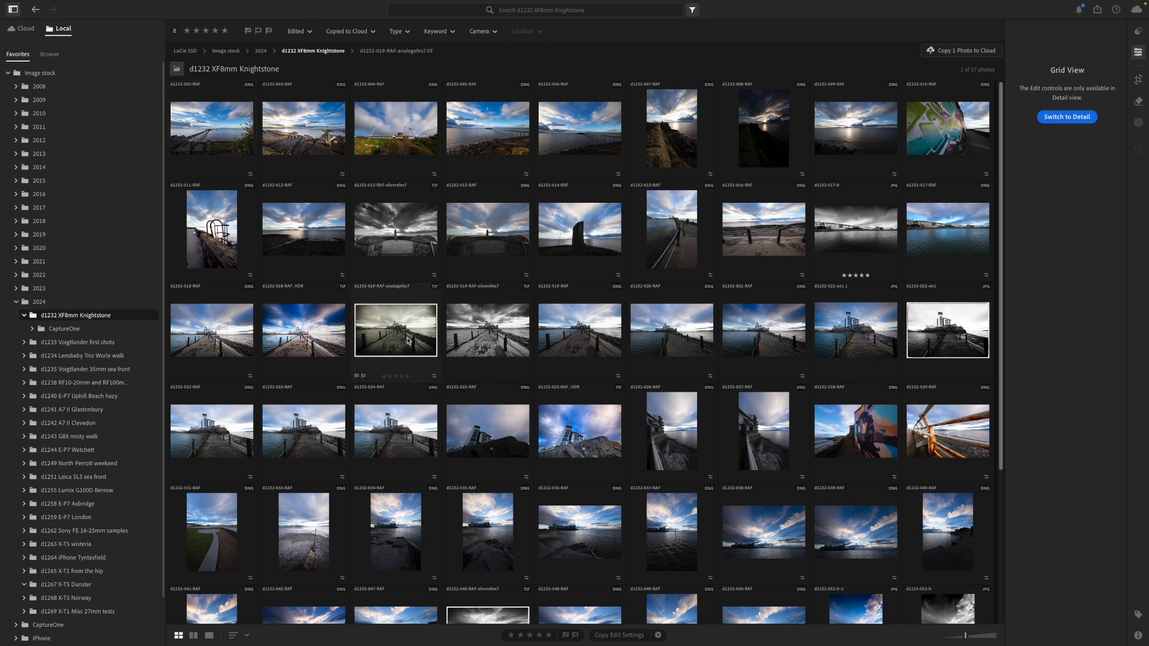
click(487, 330)
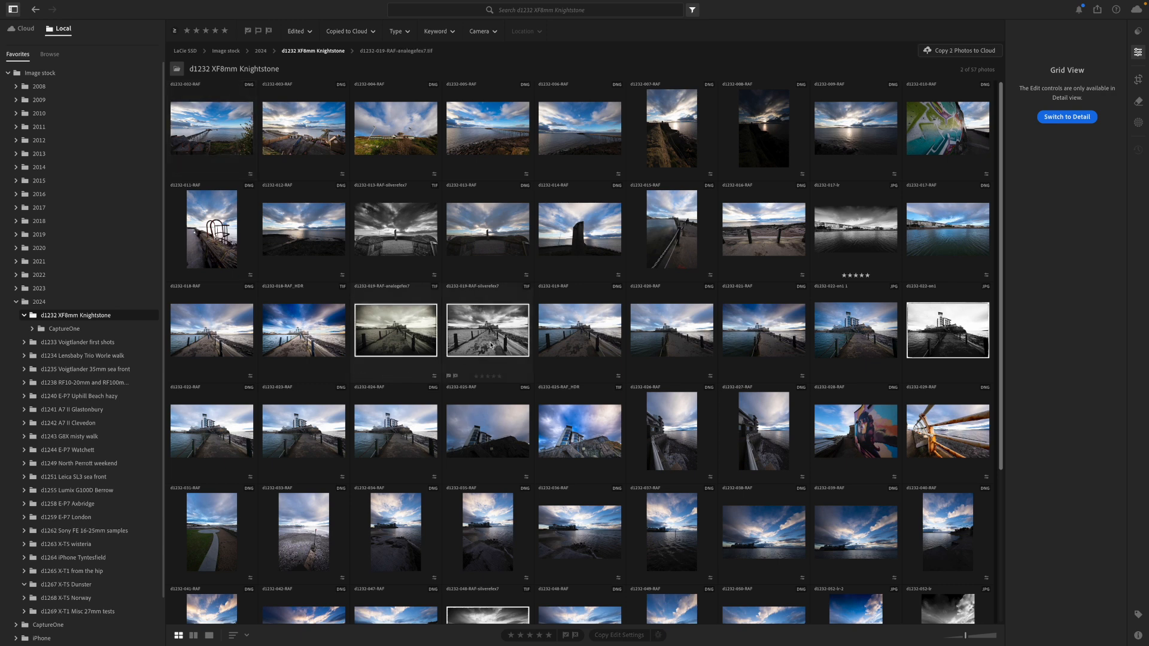
click(25, 28)
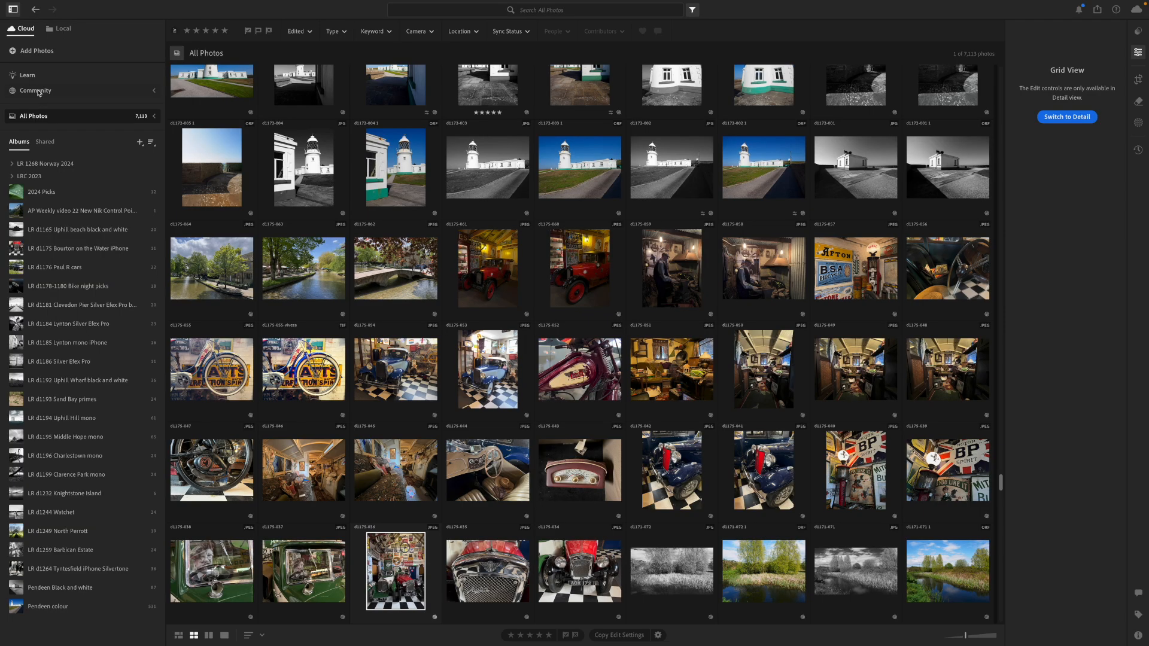
Step: Collapse the albums sidebar, browse the For You feed and switch to Featured community edits
click(34, 90)
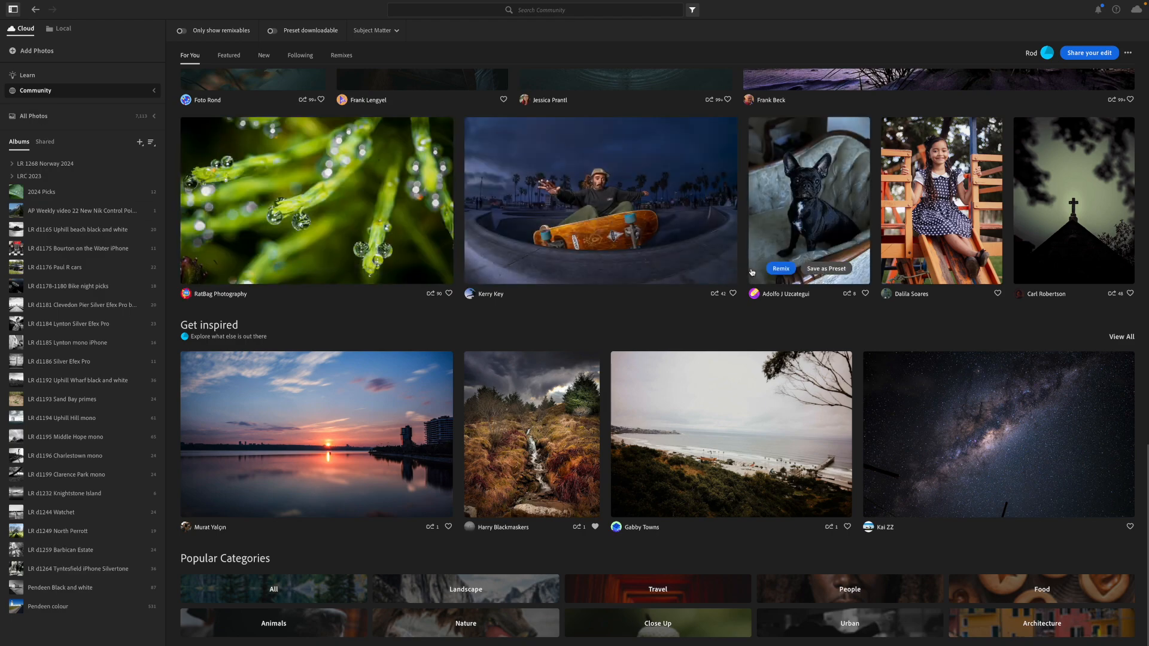
scroll(down, 3)
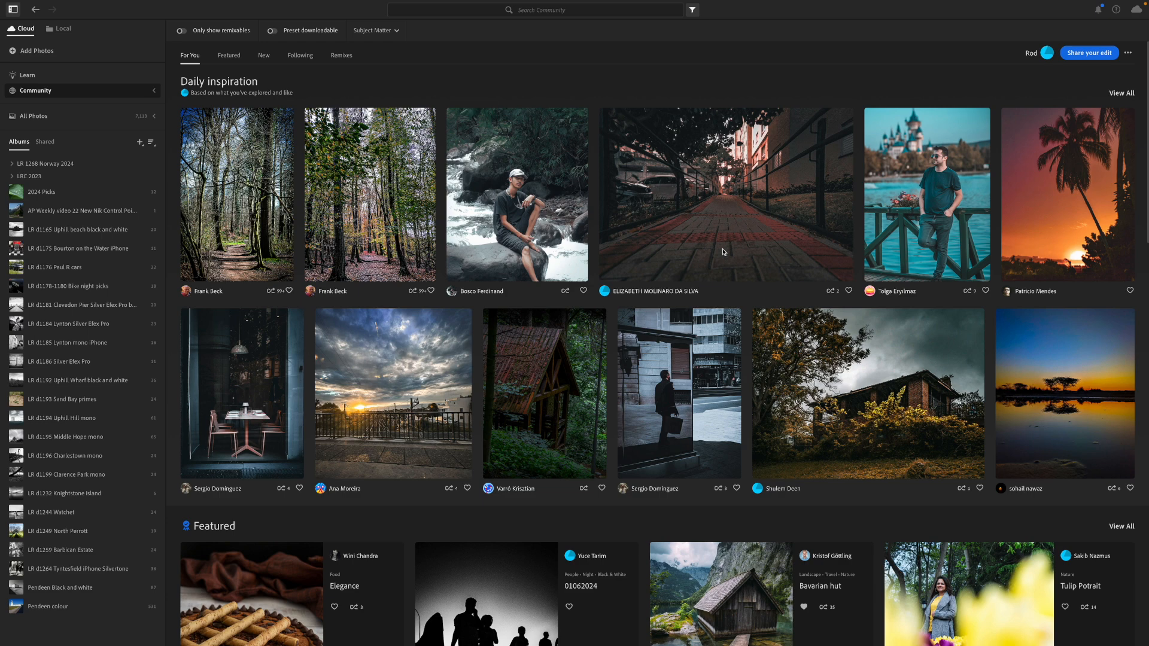
scroll(down, 3)
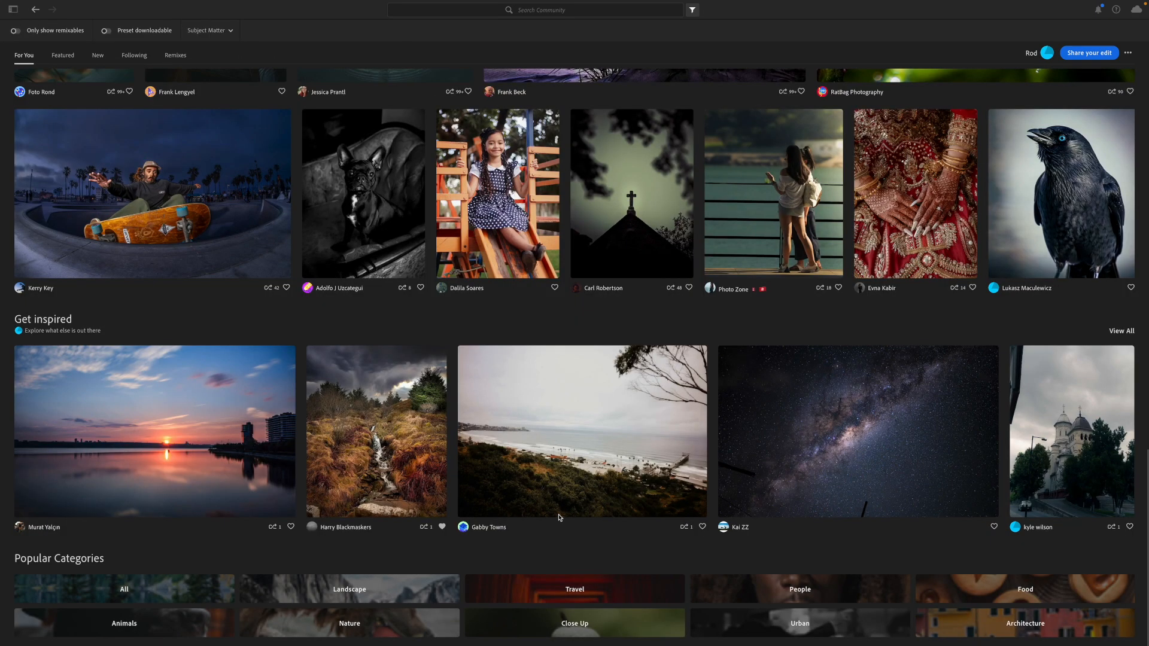
mouse_move(616, 484)
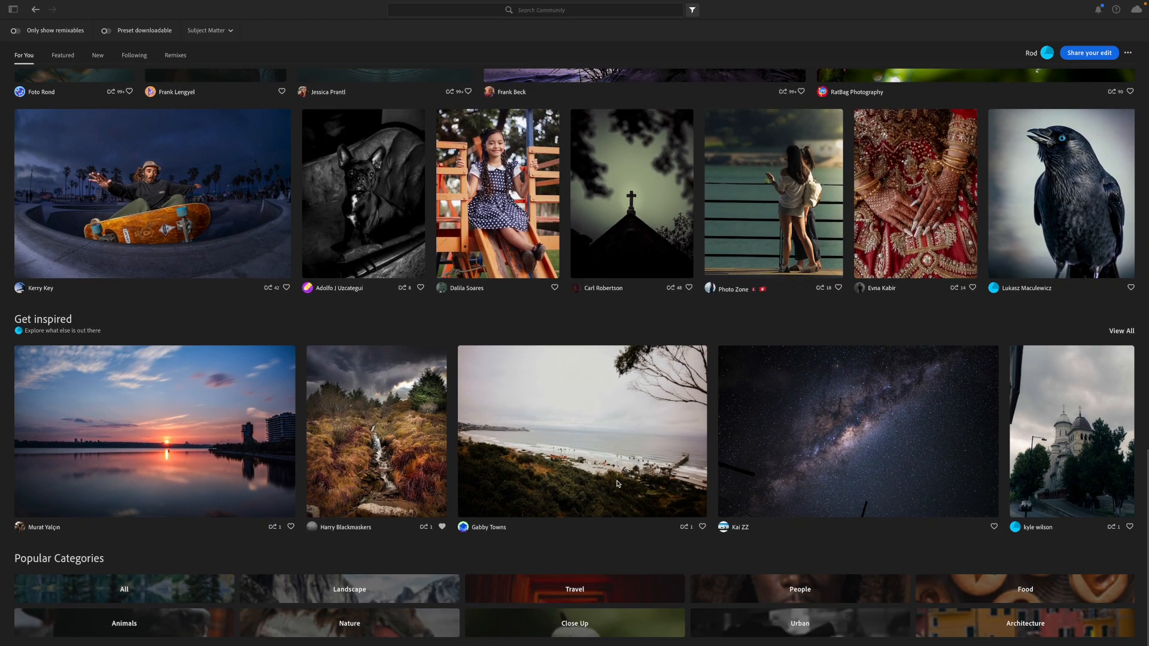
scroll(down, 3)
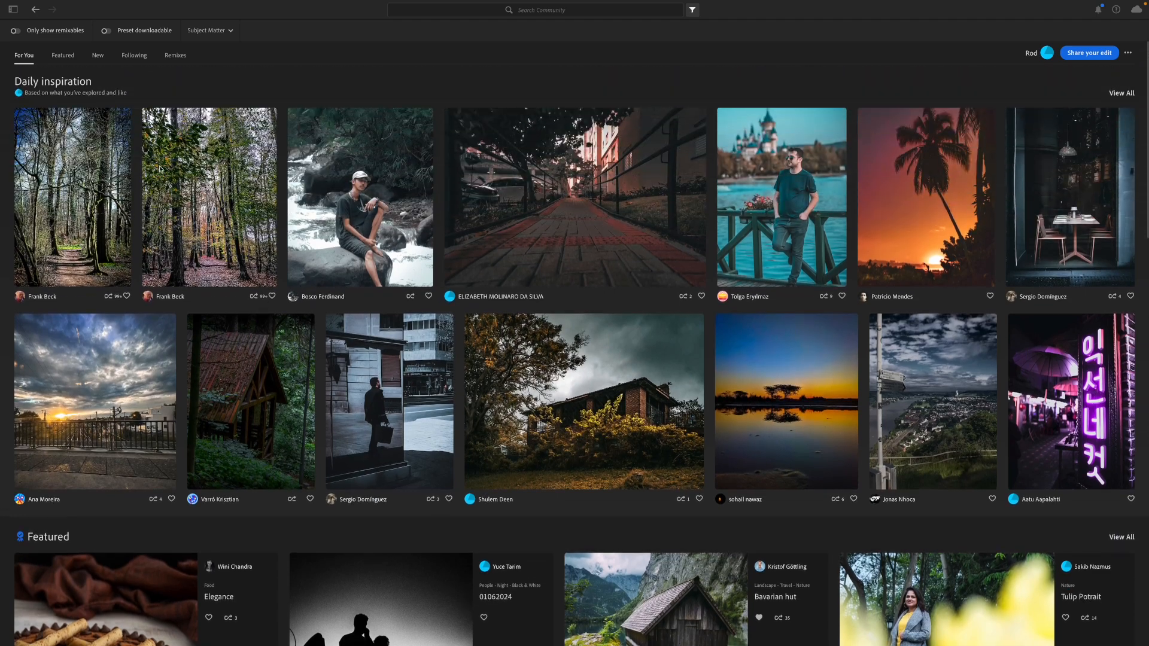
click(62, 56)
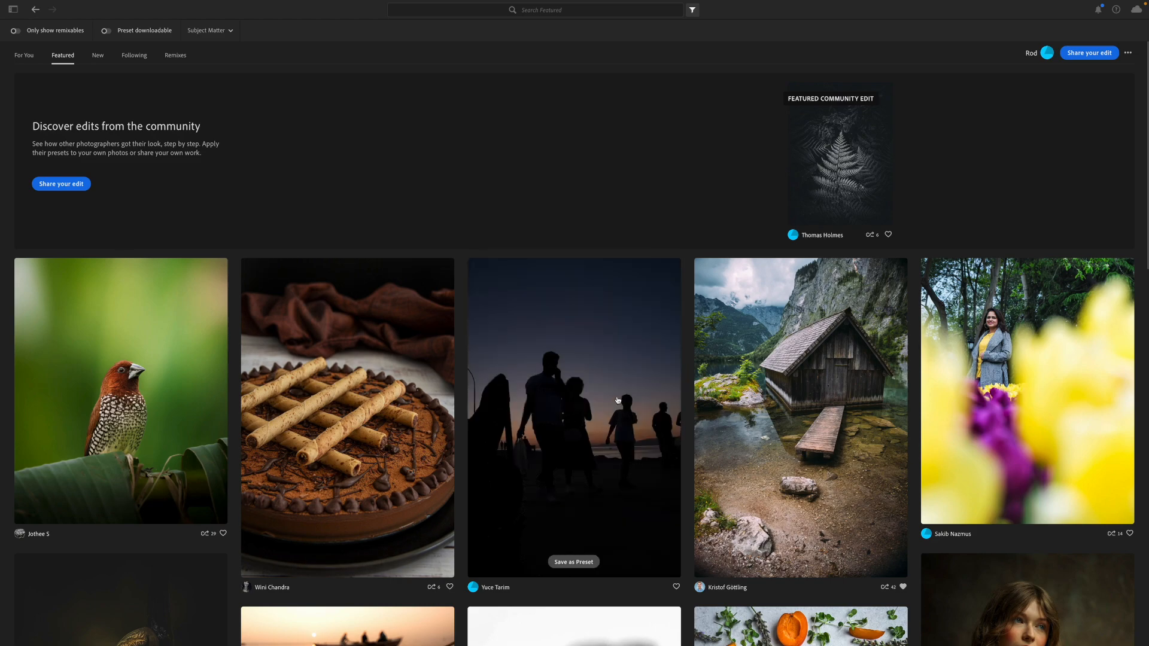
Step: Filter Featured results to remixable edits with downloadable presets and browse them
click(14, 30)
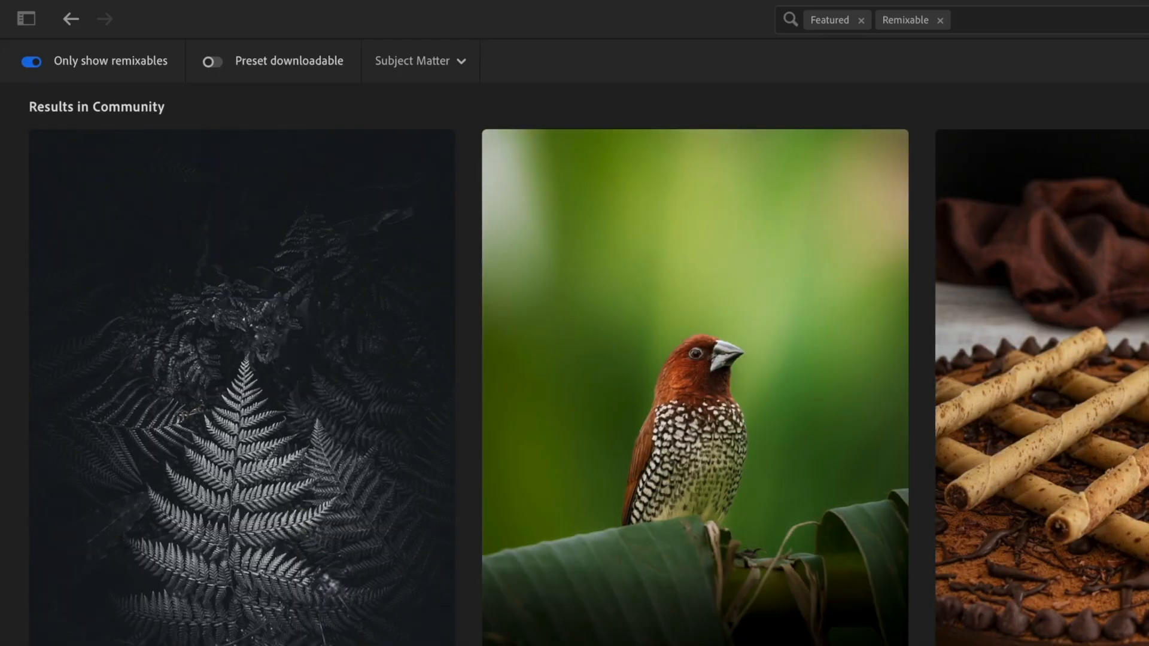
scroll(down, 3)
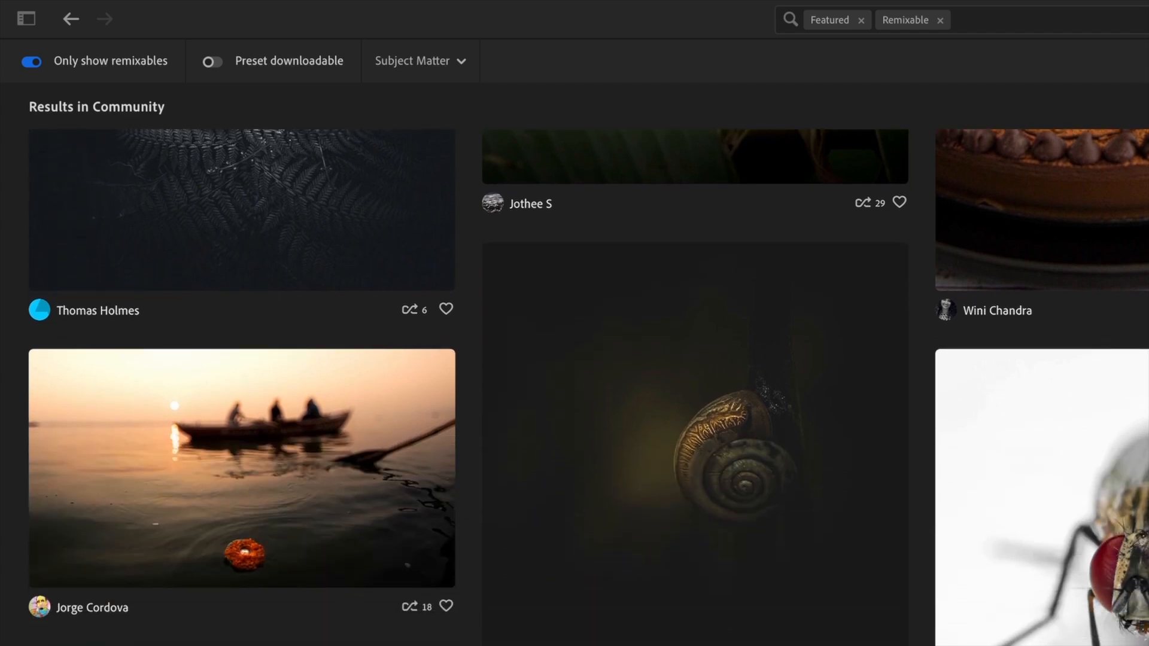
click(211, 61)
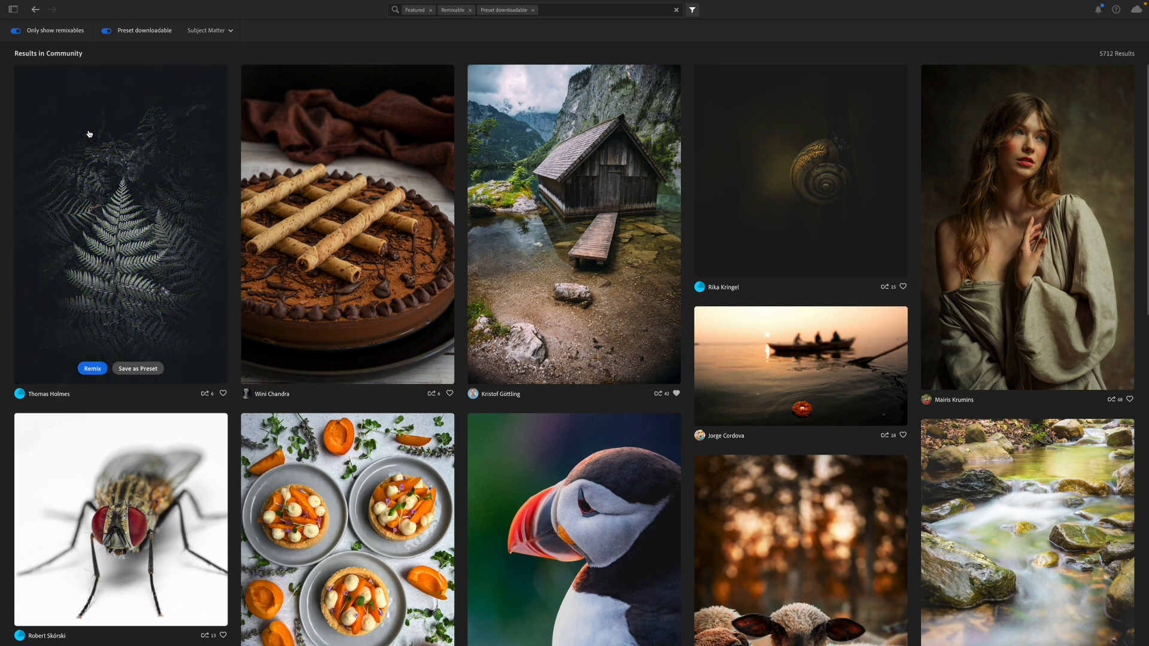
mouse_move(606, 407)
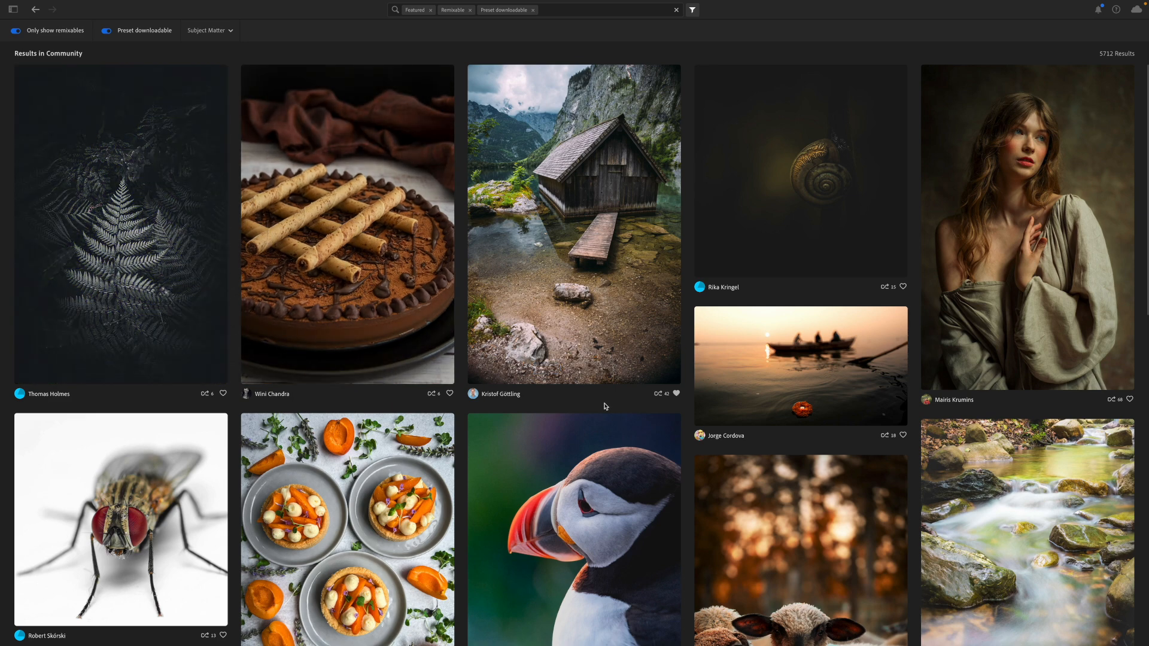
scroll(down, 3)
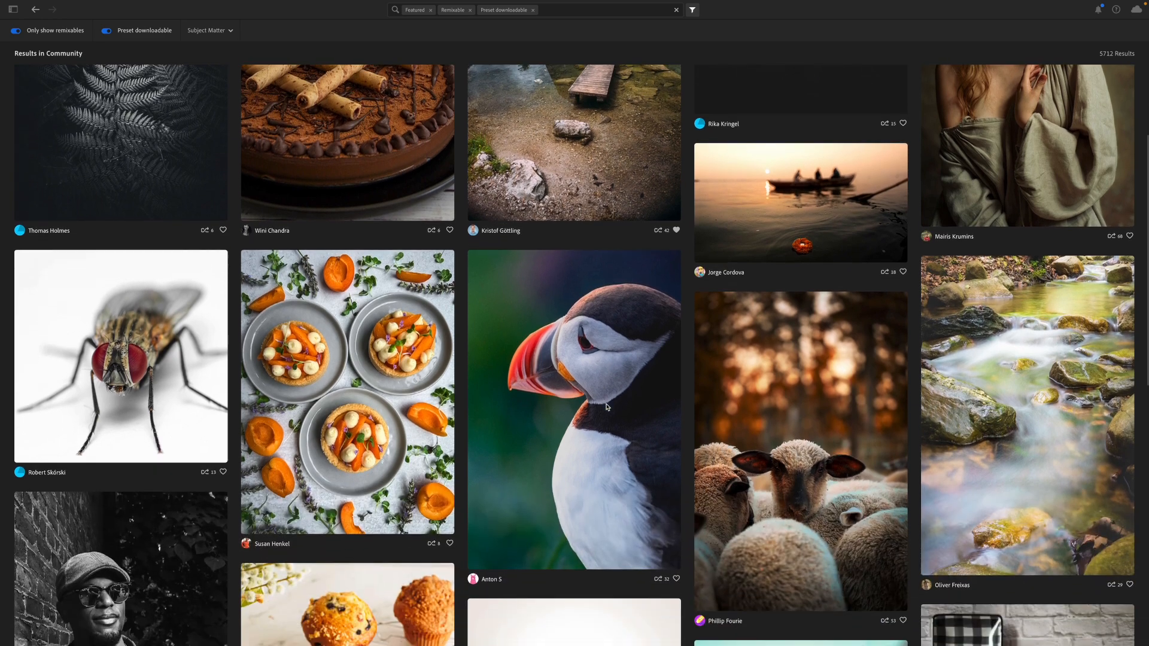
scroll(down, 3)
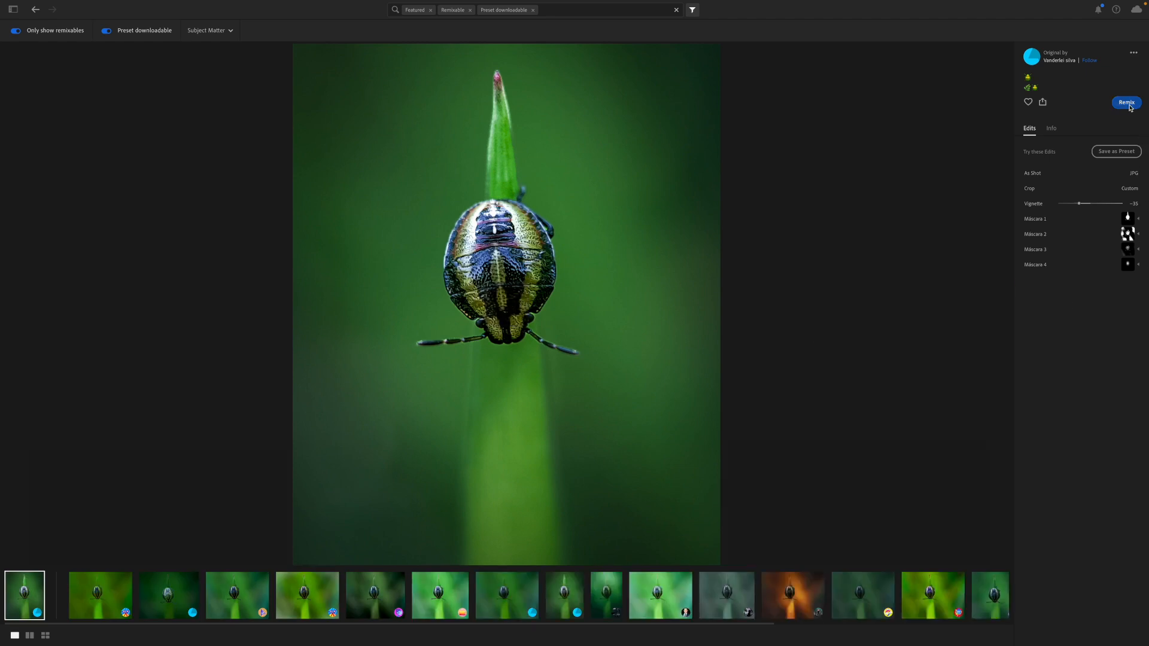
Step: Preview the beetle edit, then view the old bicycle edit's exposure, contrast and color mix settings
click(1126, 102)
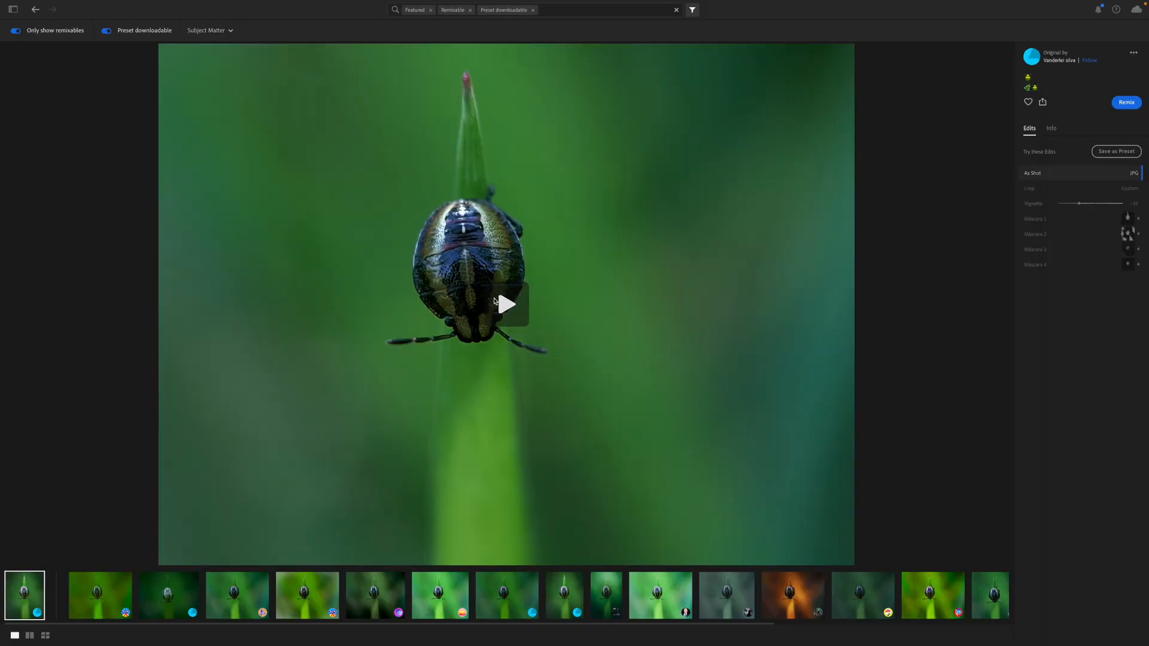
click(100, 594)
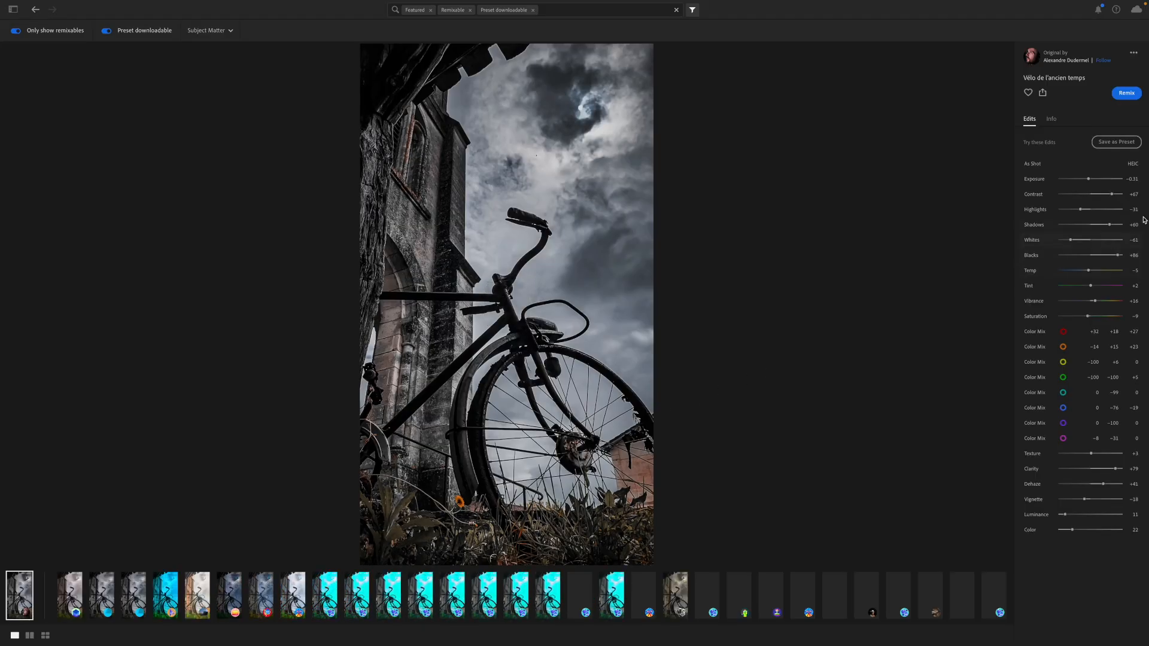
scroll(right, 3)
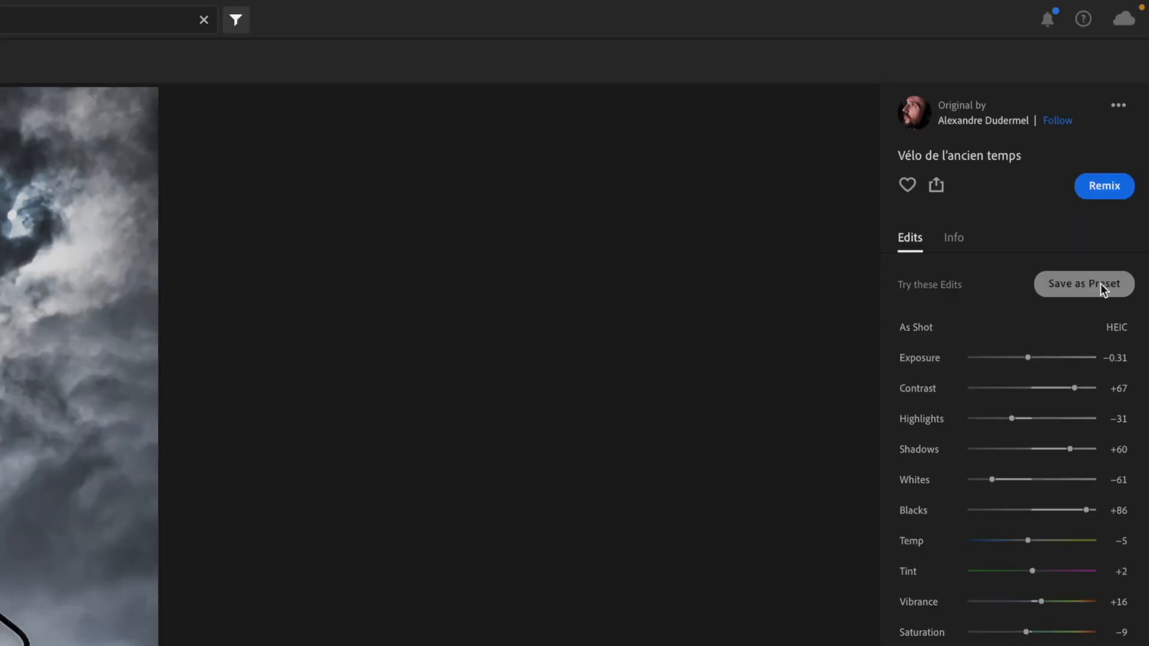
Step: Save the bicycle edit's checked settings as a new preset in Saved from Community
click(1085, 283)
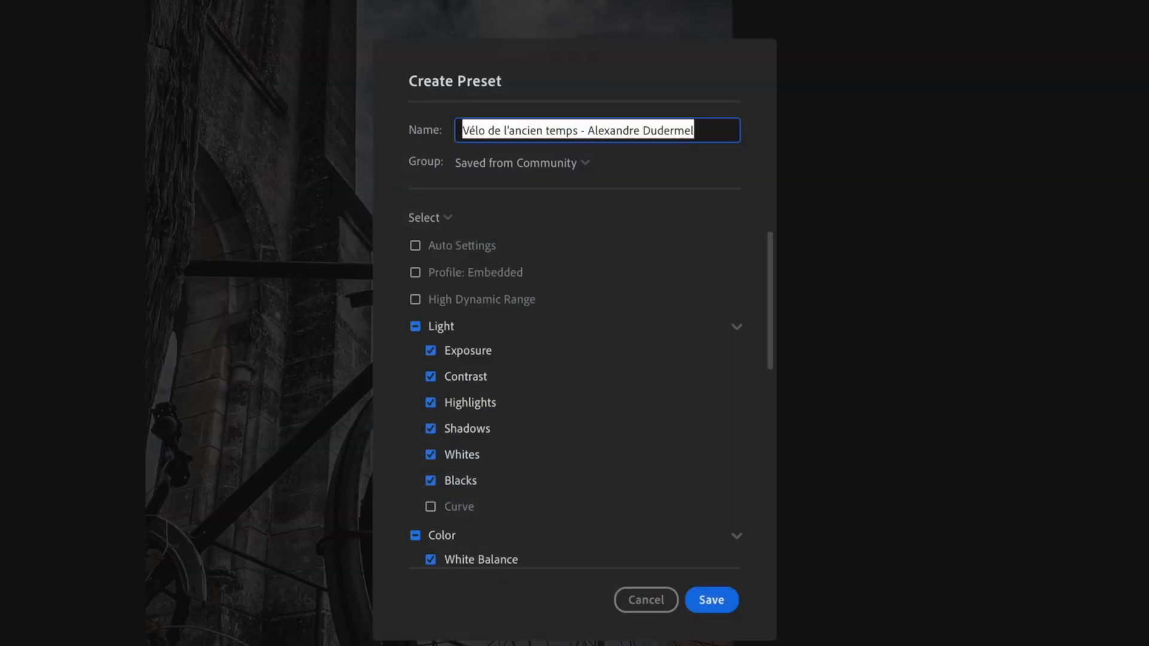
scroll(down, 3)
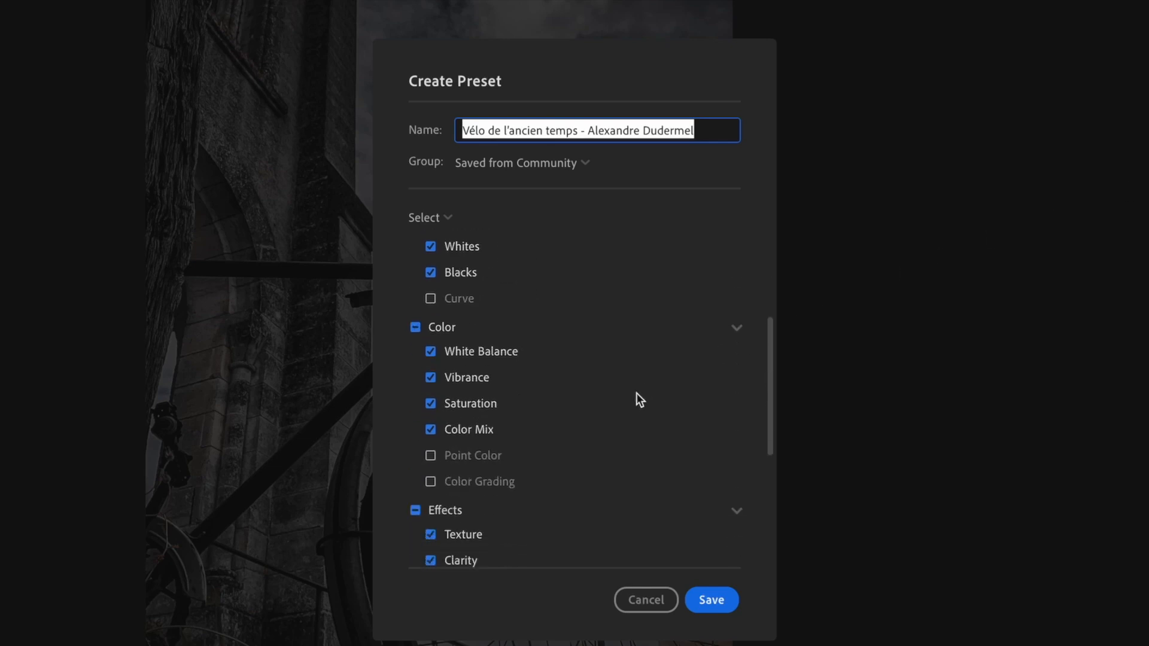
scroll(down, 3)
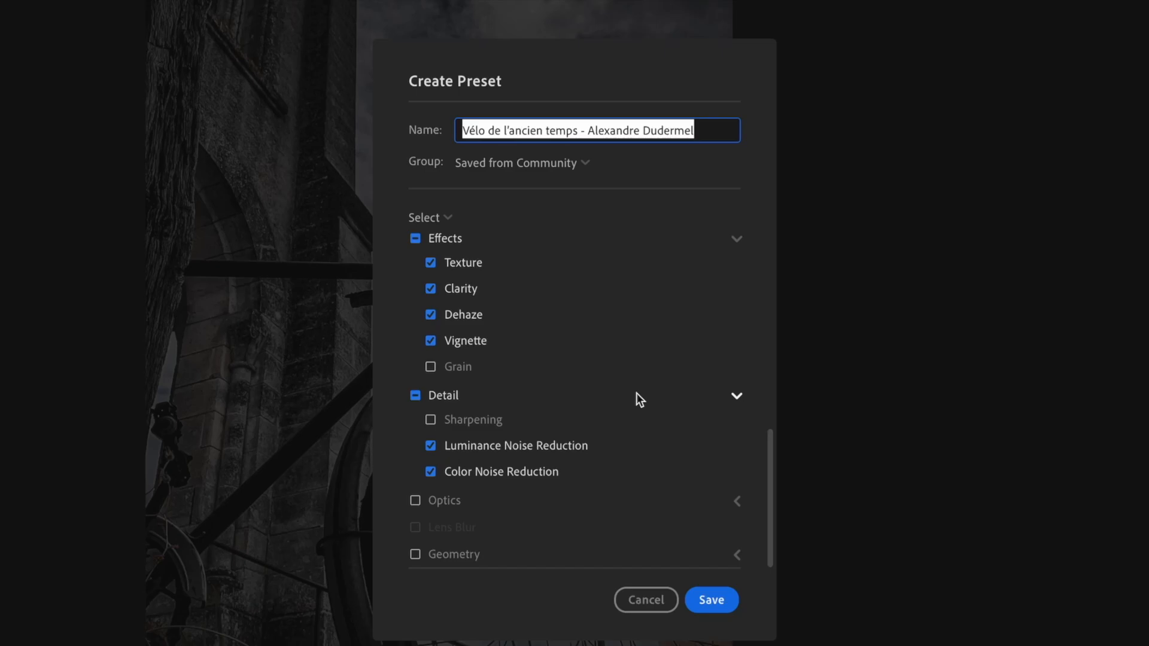
click(710, 600)
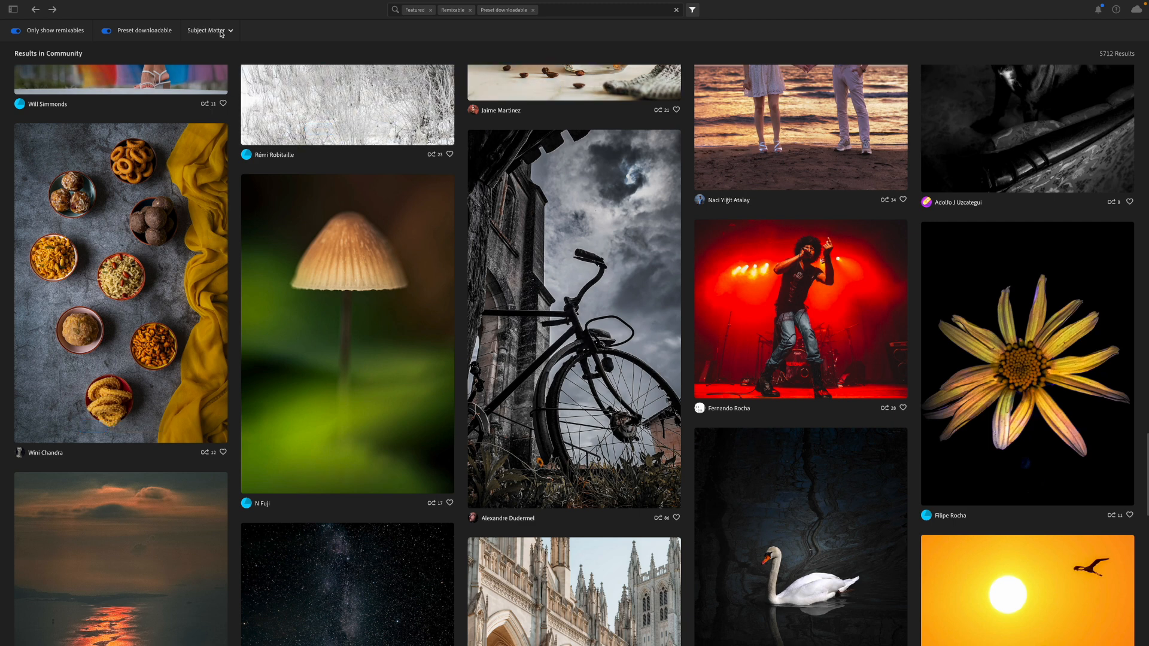
Step: Add Abstract and Black & White Subject Matter filters and browse the monochrome results
click(207, 31)
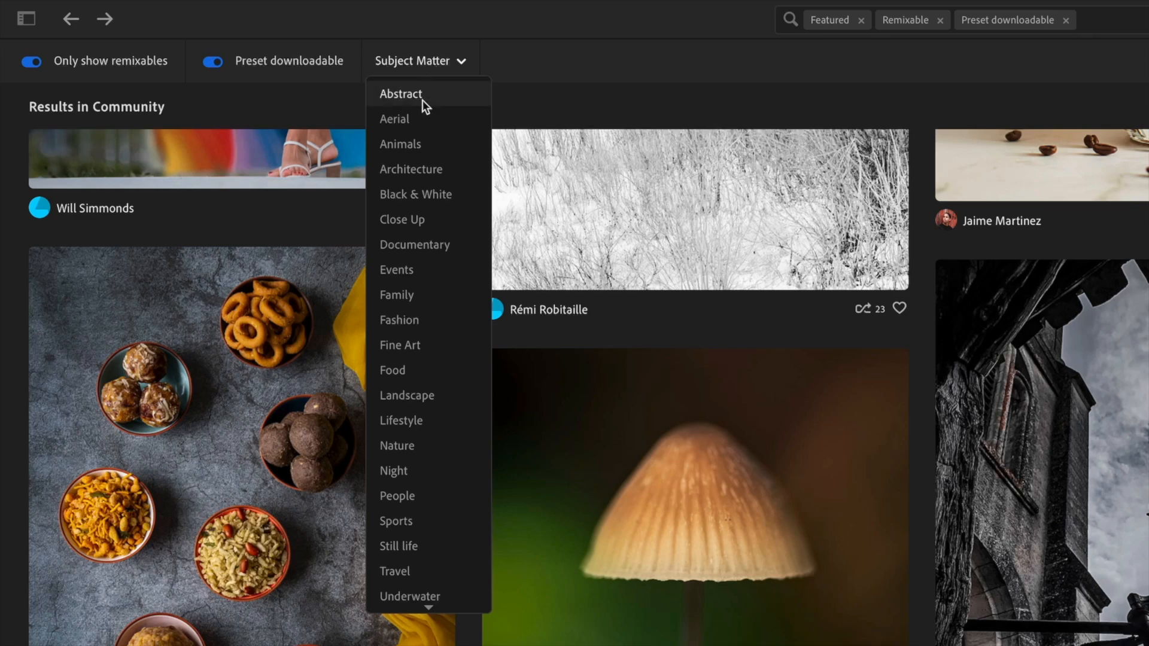
click(401, 93)
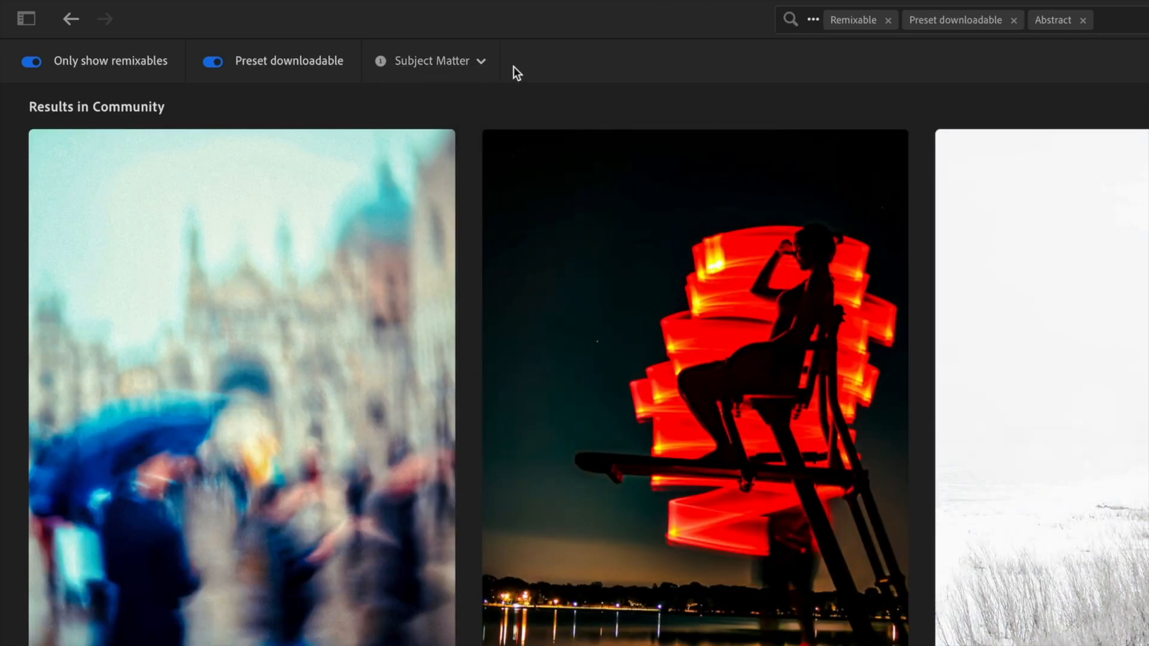
click(431, 61)
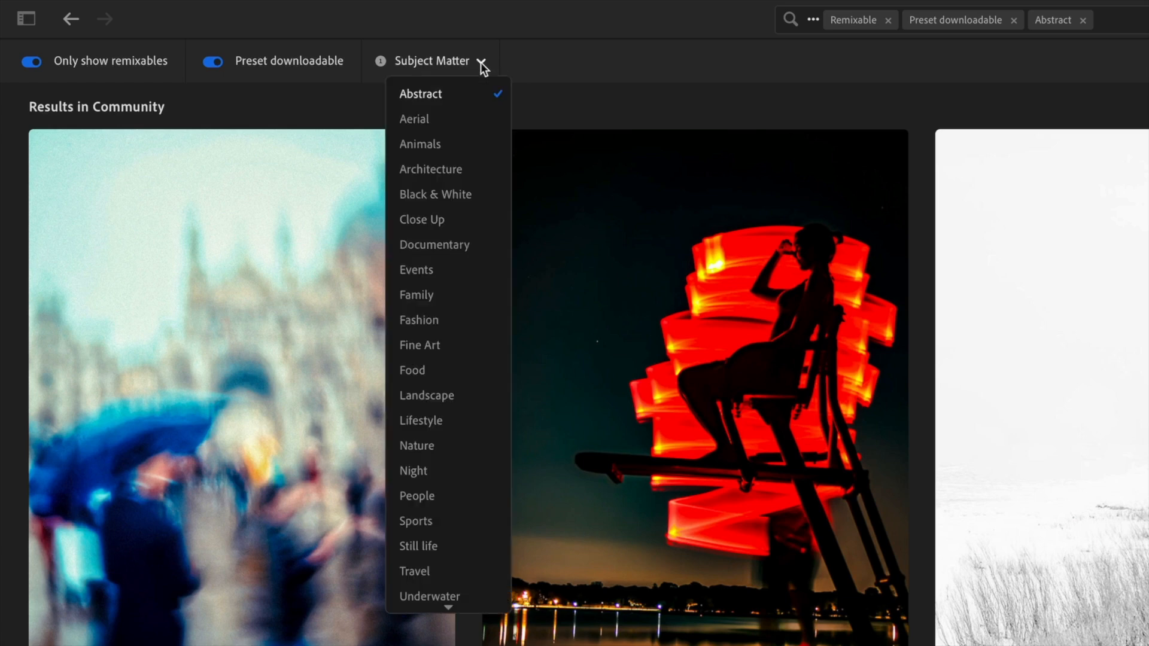
click(435, 194)
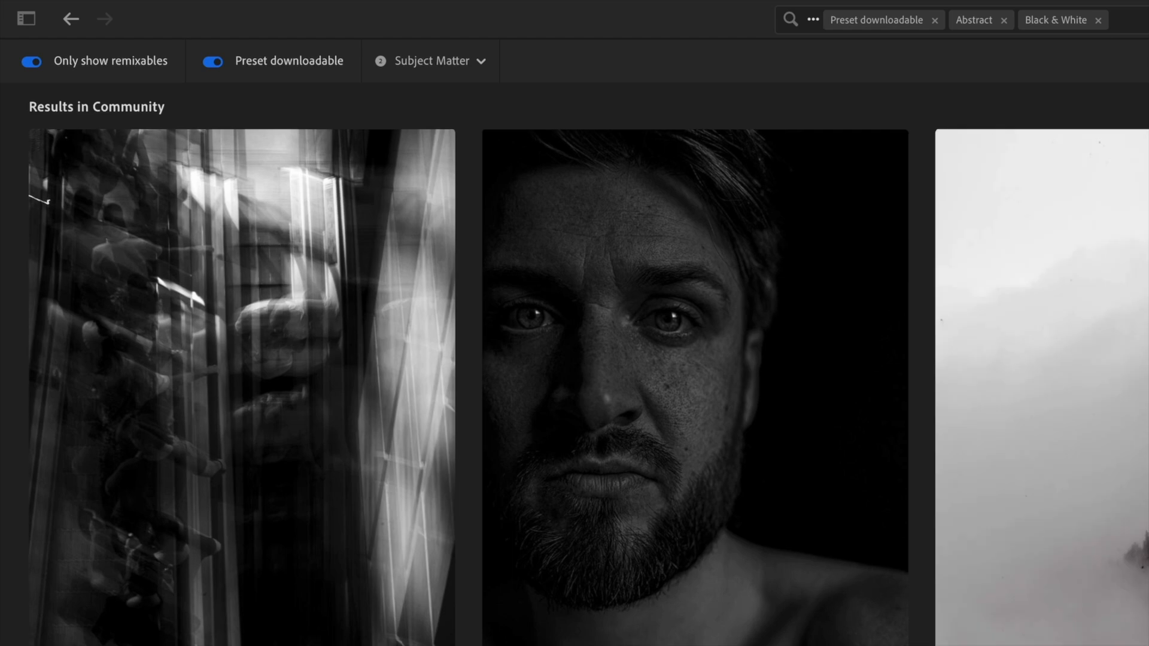
scroll(down, 3)
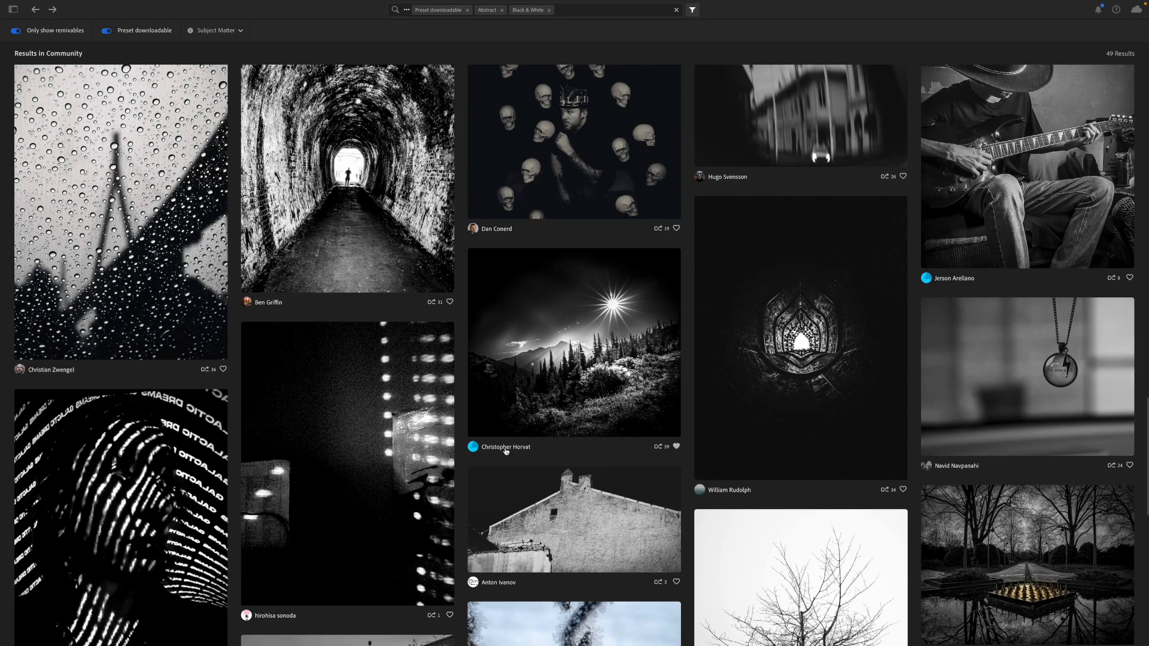
Step: View a photographer's profile, then return to the unfiltered Featured feed
click(505, 446)
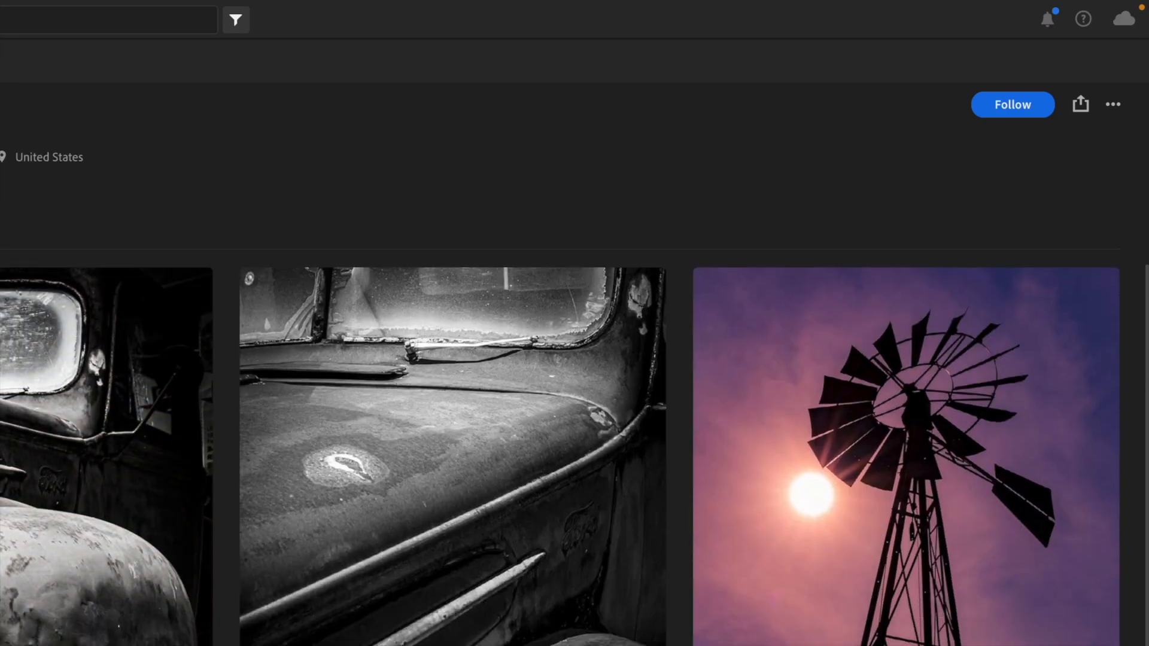
click(34, 10)
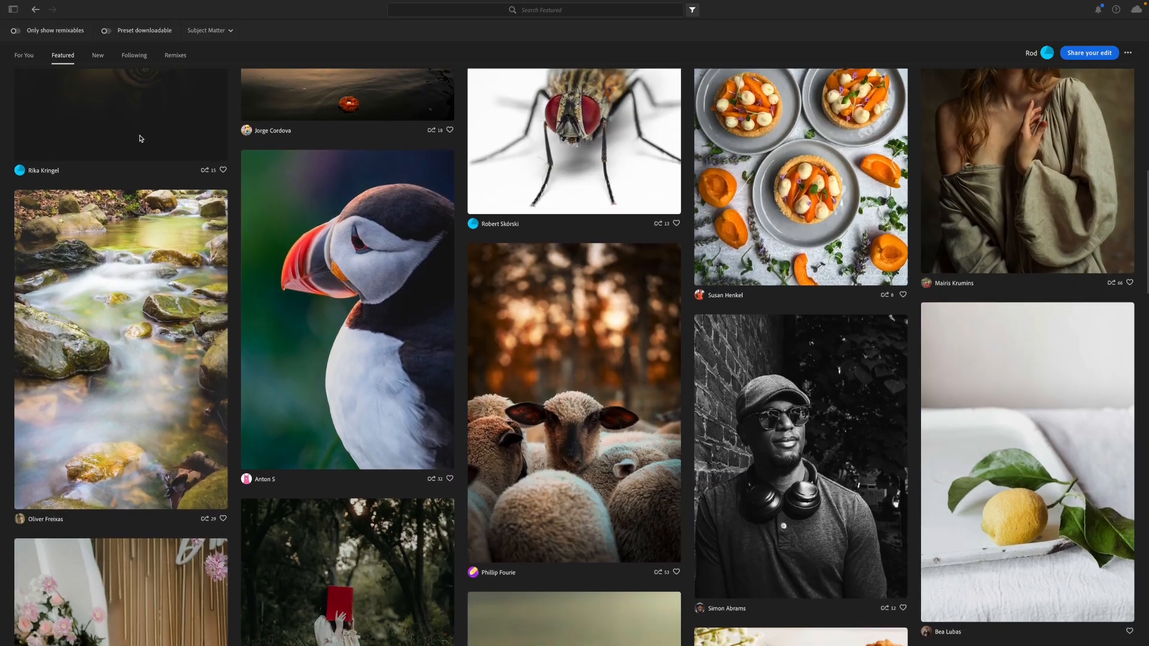
Step: Go back from the Community feed to the poppies photo in the LR 1268 Norway 2024 album
click(12, 10)
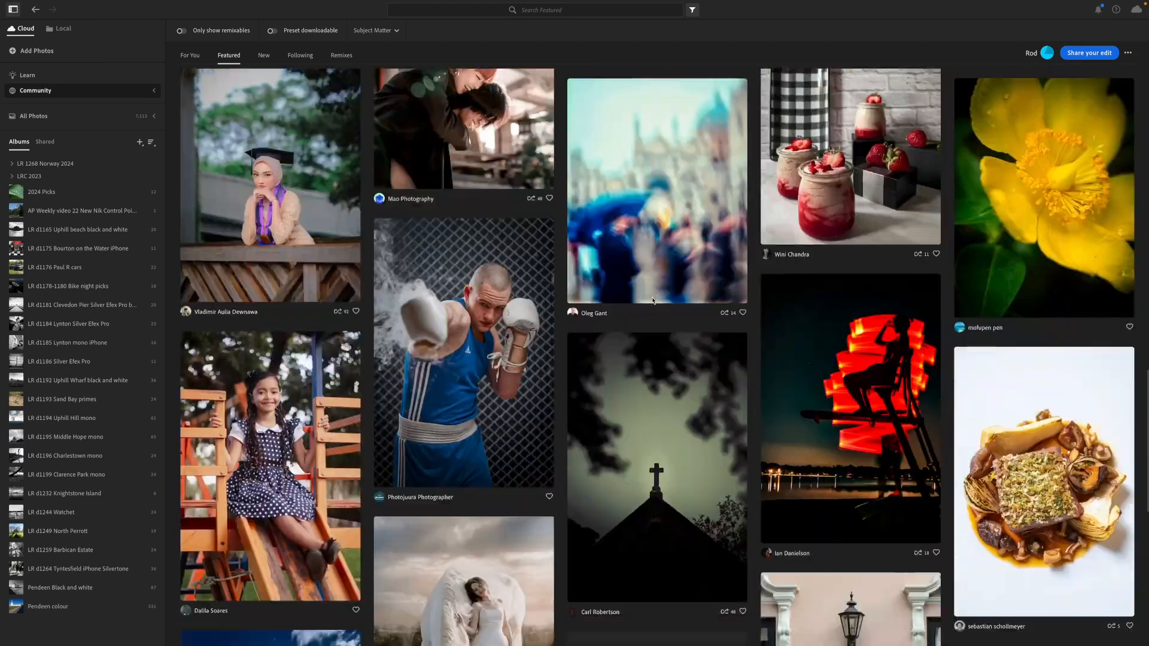
scroll(down, 3)
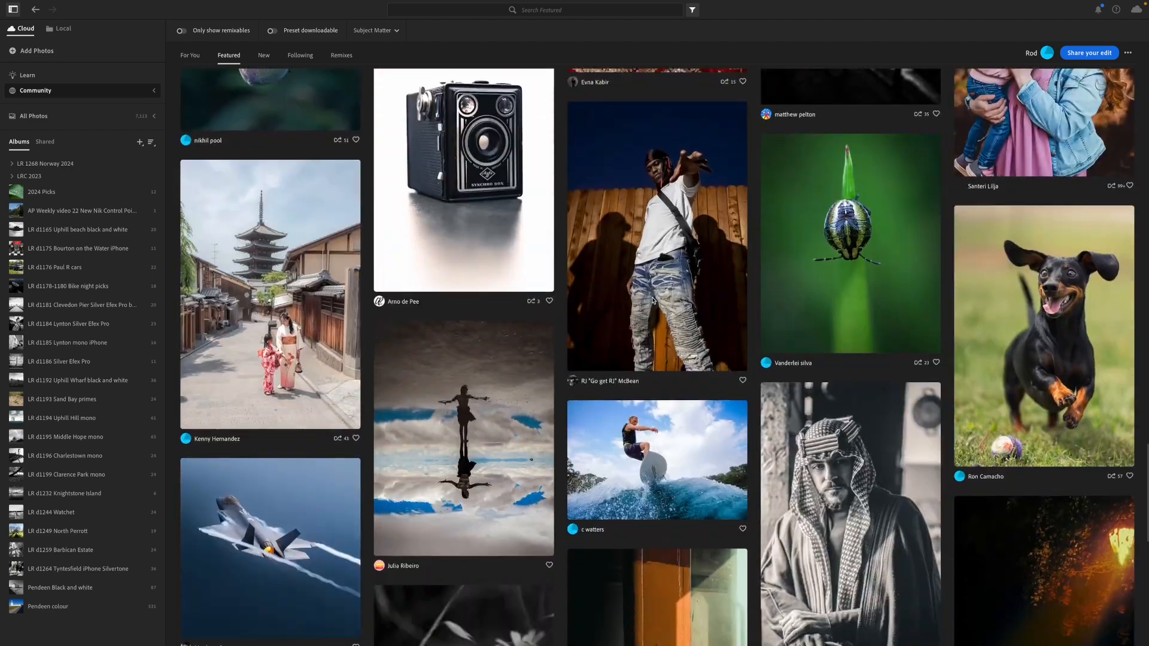
scroll(down, 3)
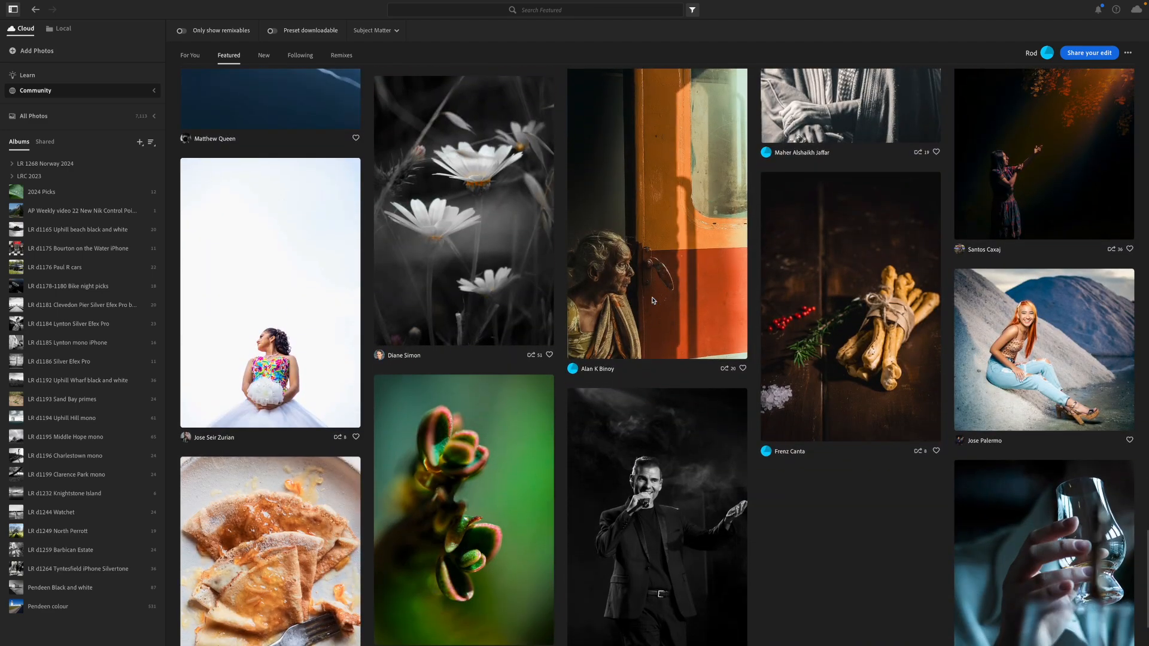
scroll(down, 3)
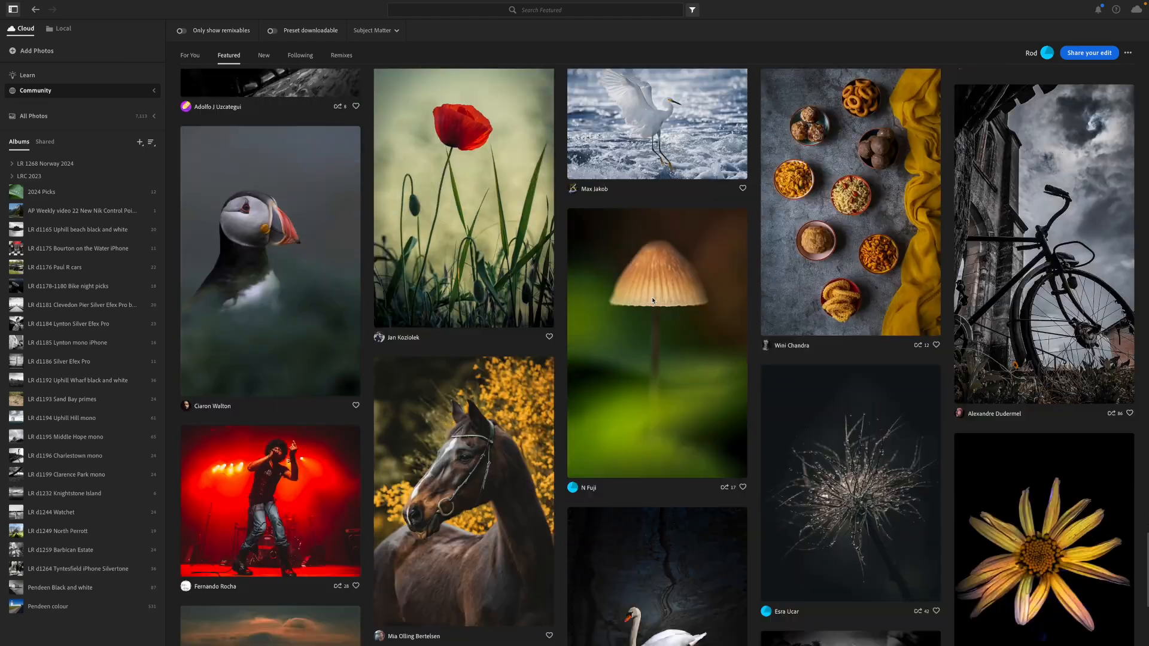
scroll(down, 3)
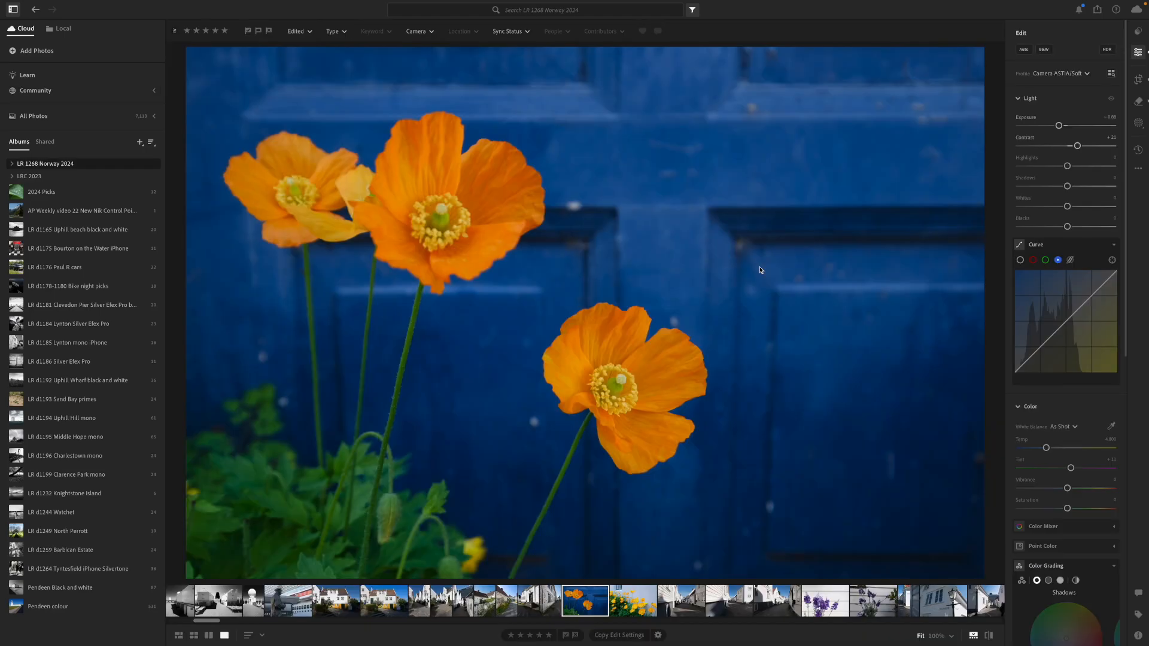
mouse_move(790, 285)
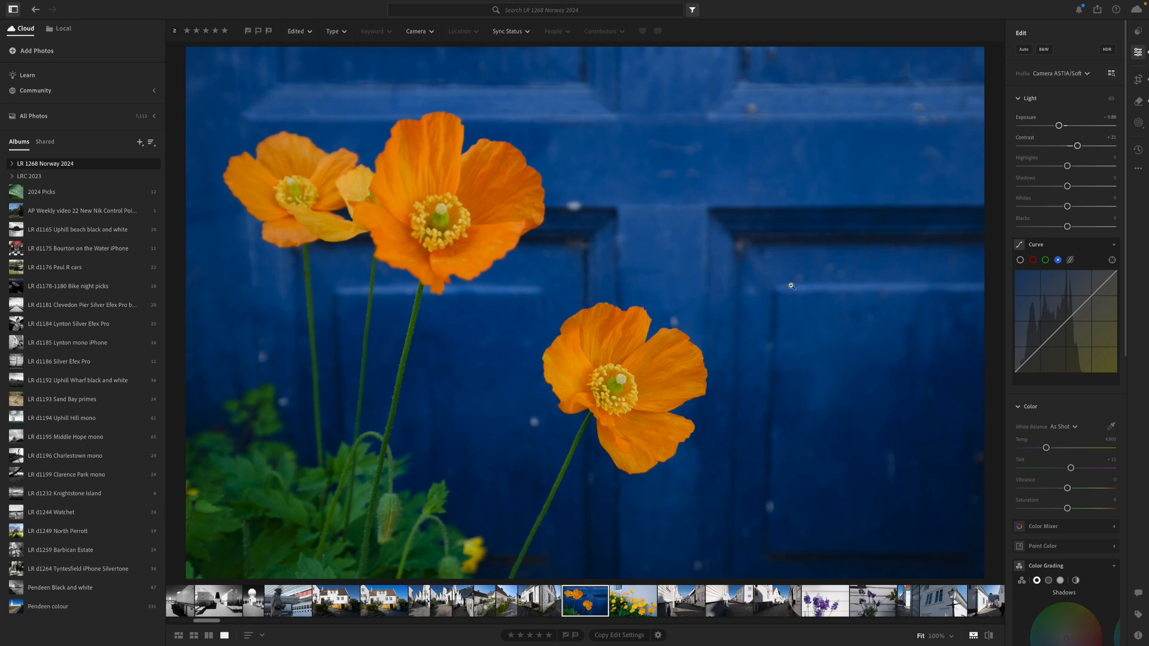
mouse_move(1084, 54)
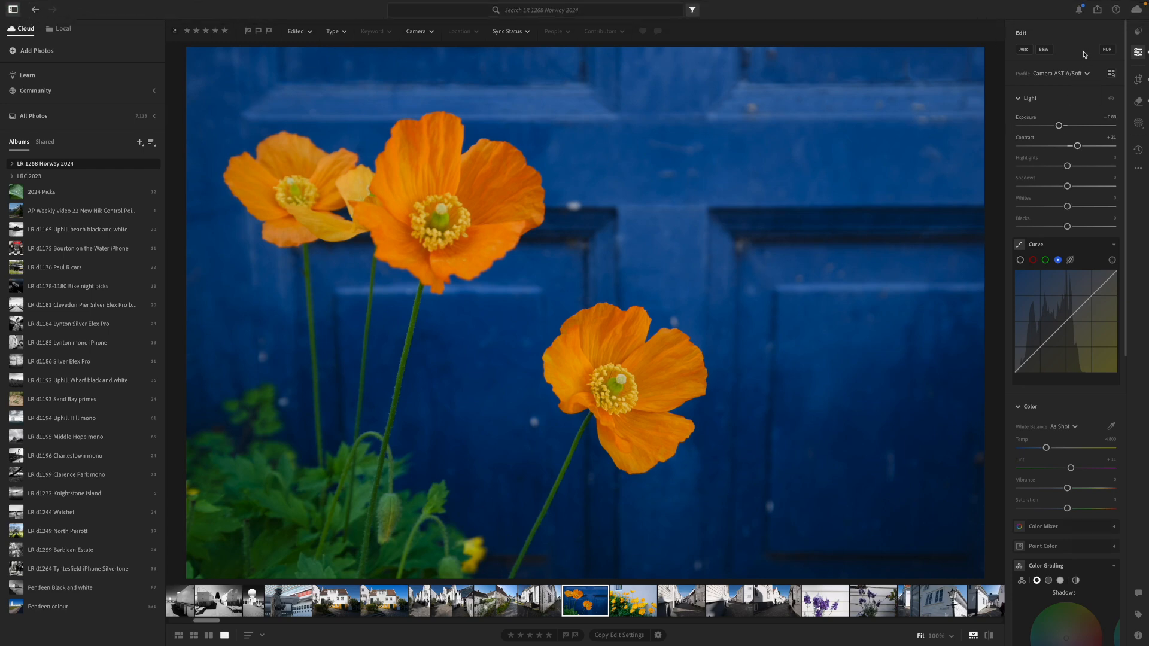
Step: Bring up the Share/Export menu for the poppies photo
click(1097, 9)
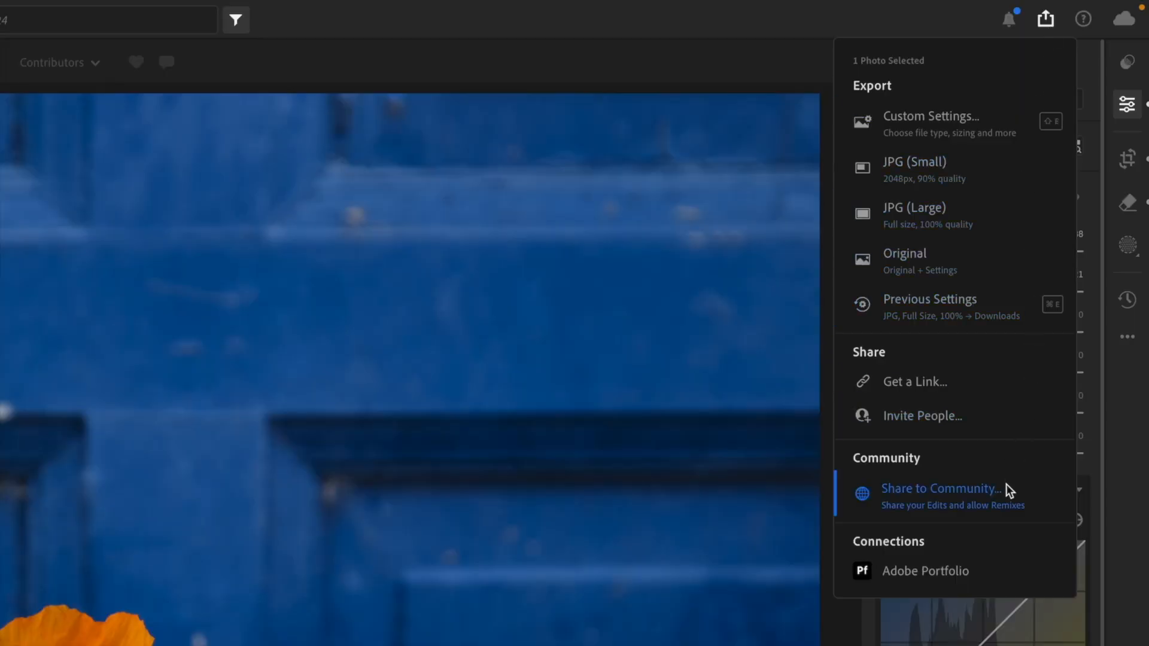
mouse_move(1043, 511)
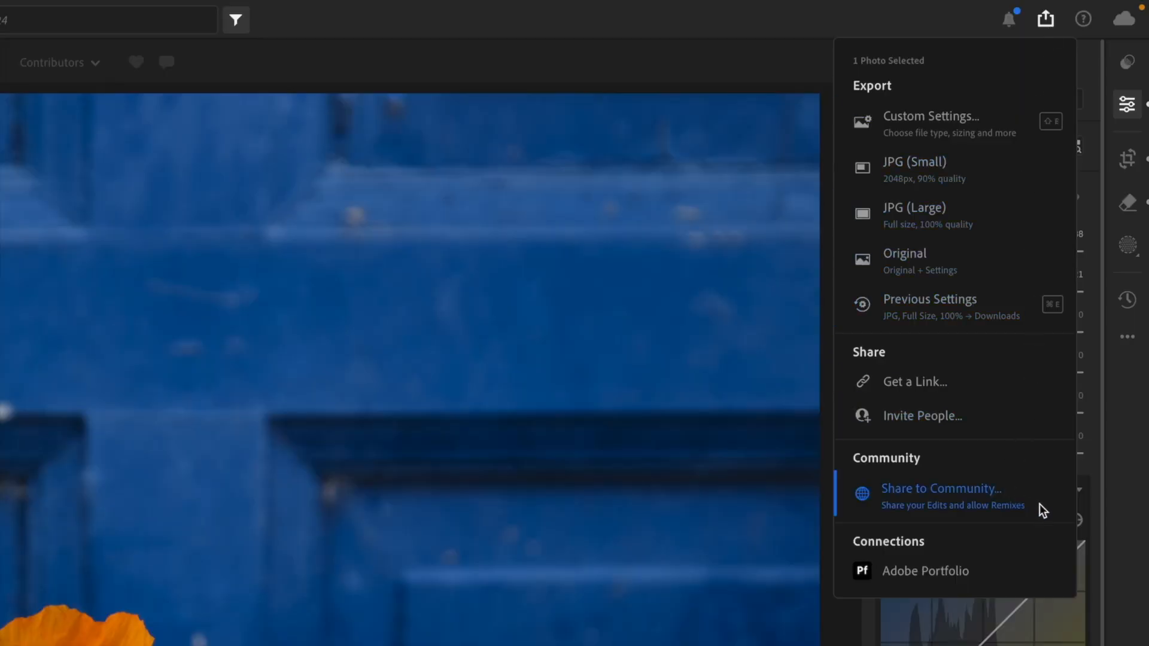
Step: Share to Community with title 'Poppies against blue door' and a description about lowering exposure a little
click(942, 488)
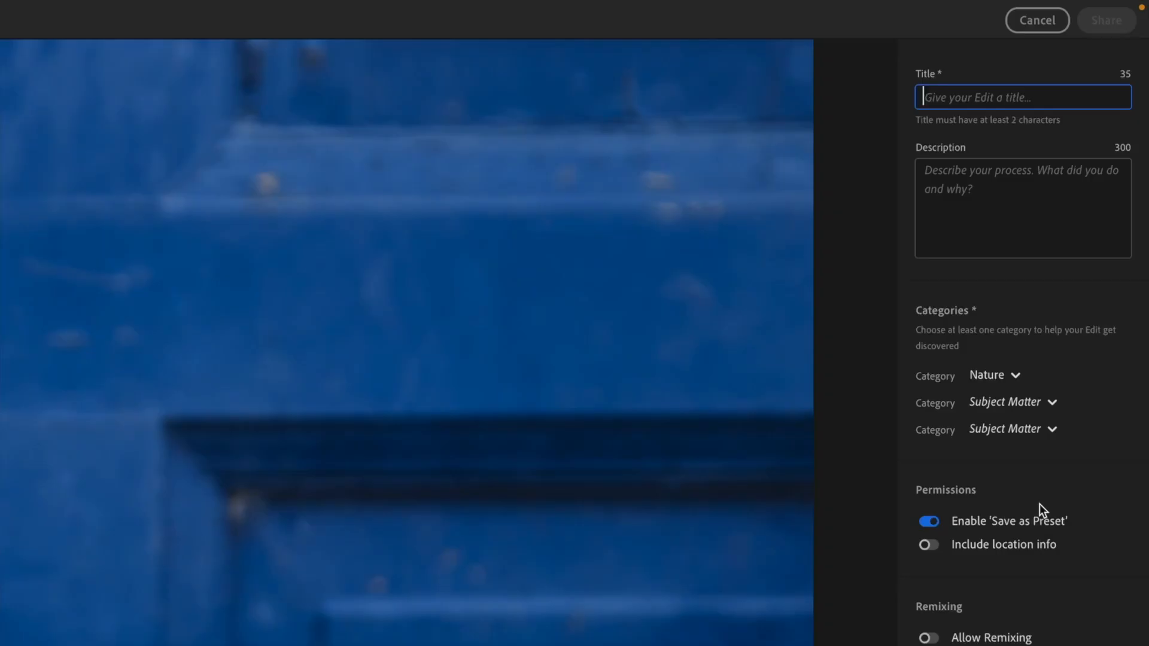
text(Poppies against blue door)
click(1023, 208)
text(I reduced th)
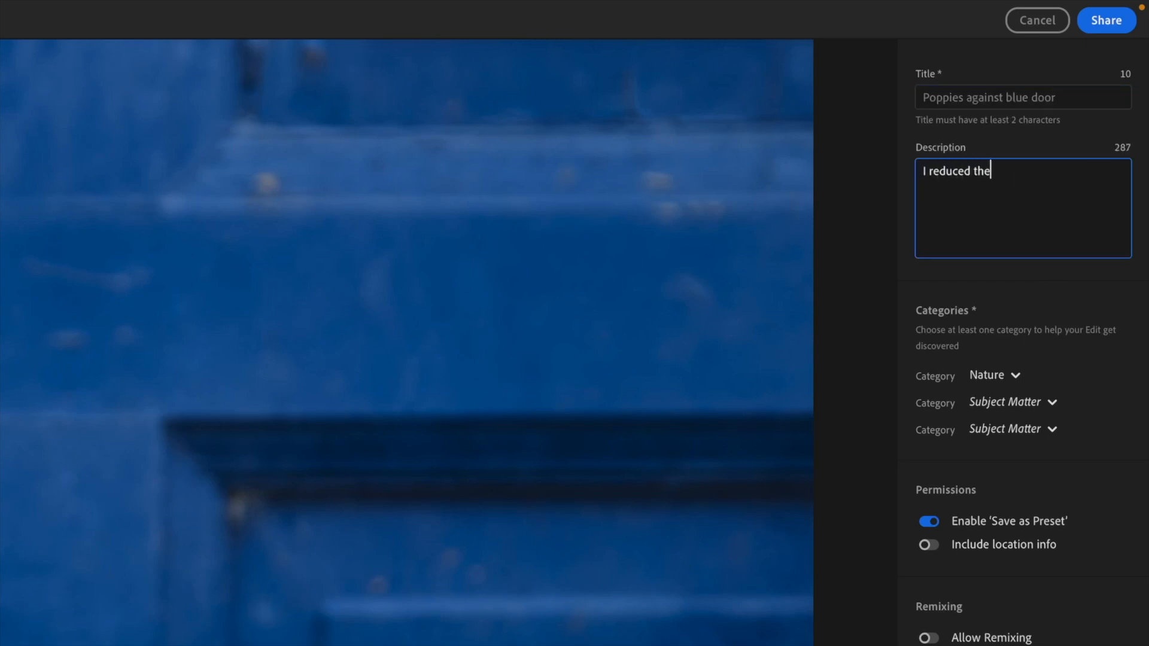
text(exposure a little to make the colo)
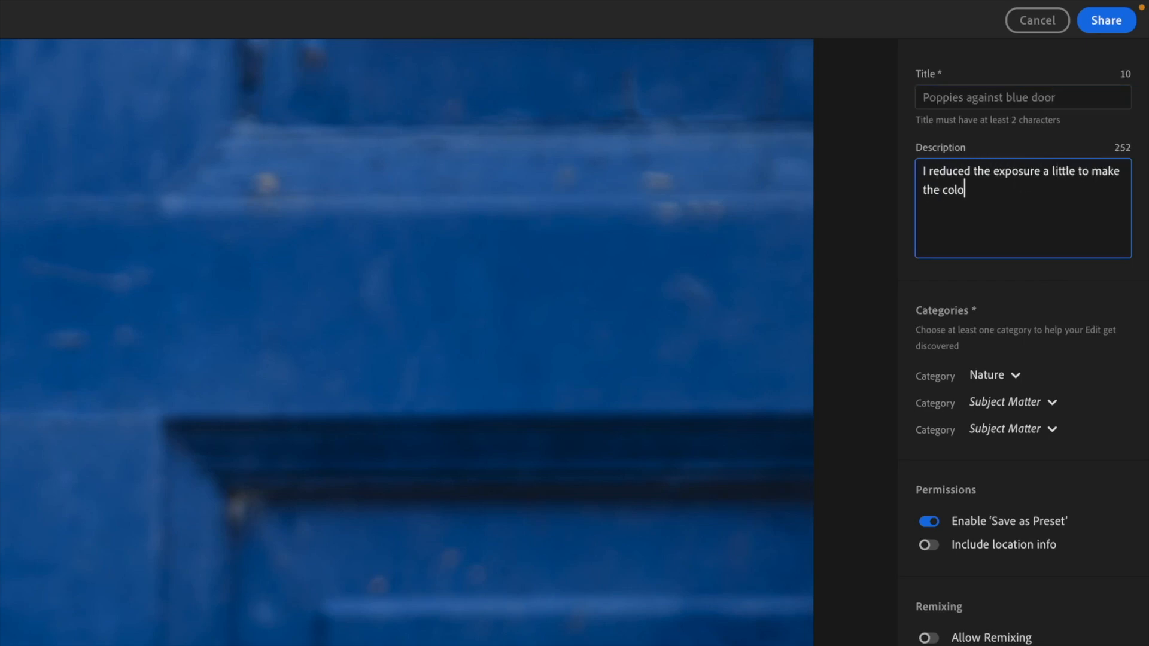
scroll(down, 3)
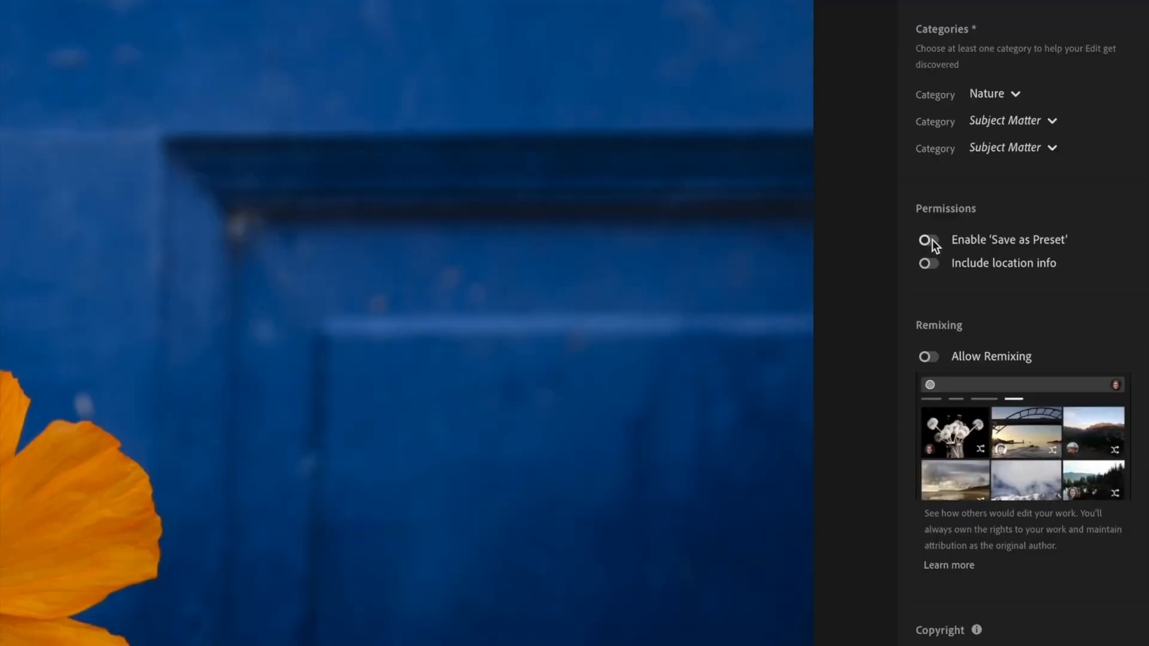
Step: Allow others to save the edit as a preset and include the photo's location info
click(994, 94)
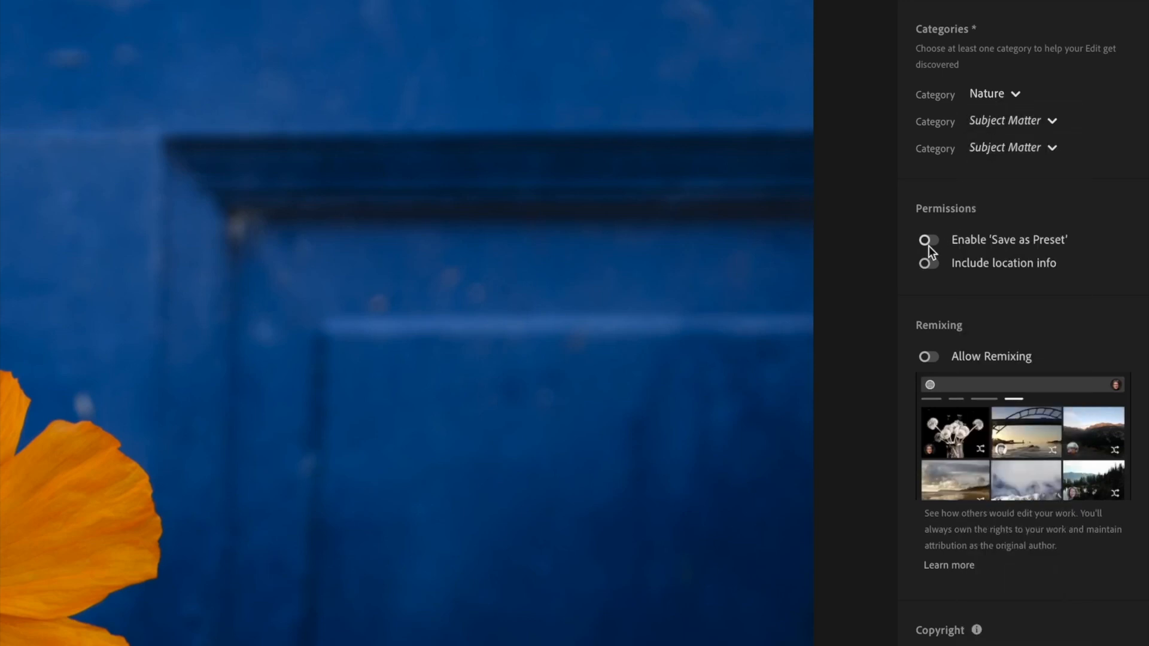
click(926, 239)
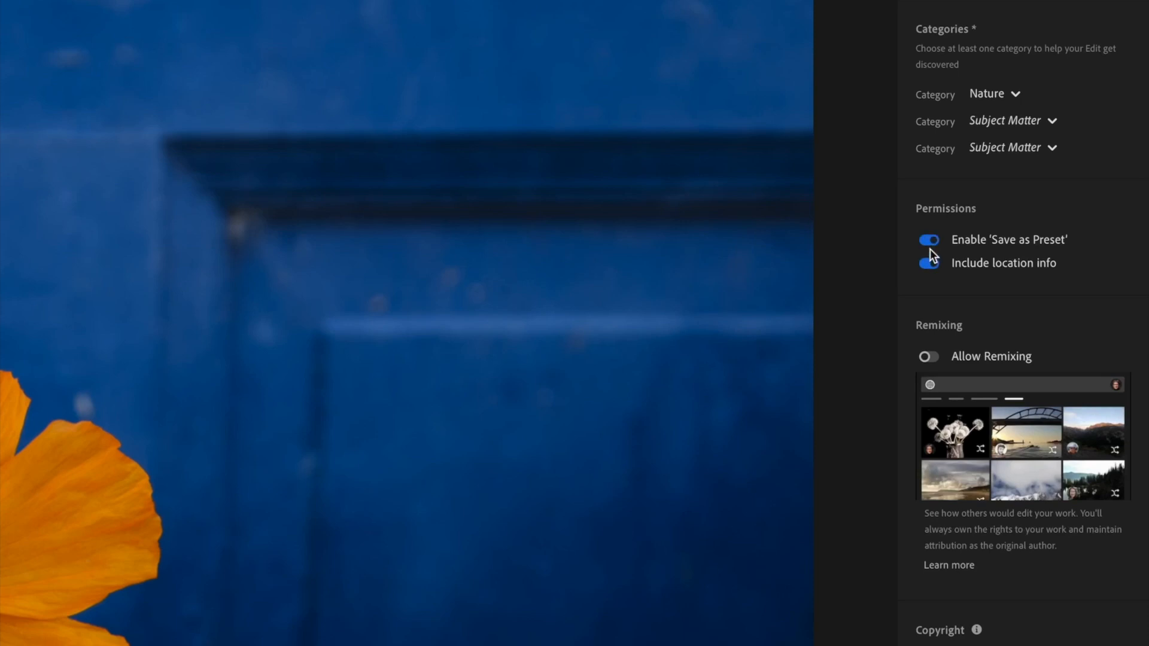
click(929, 263)
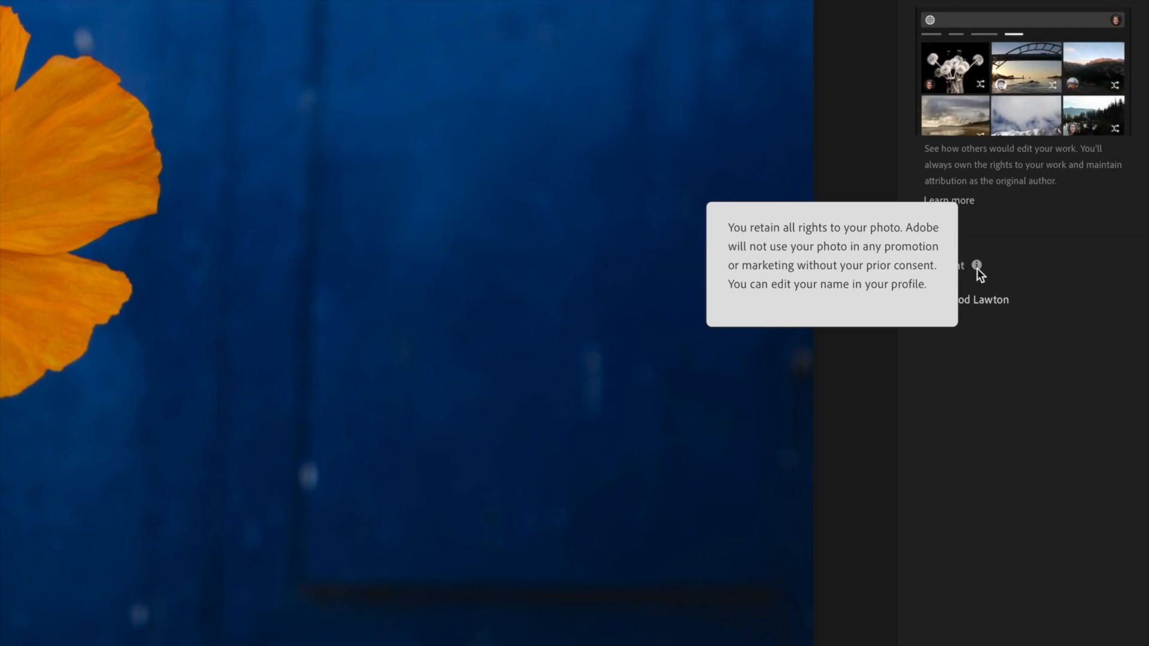
mouse_move(1035, 396)
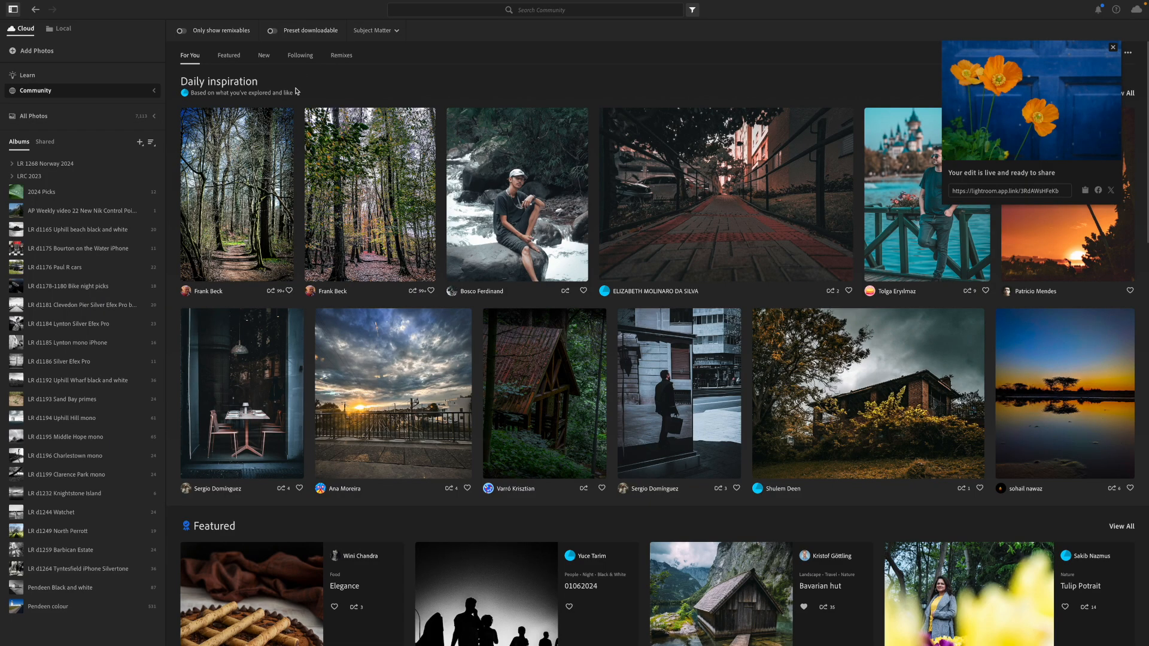
Step: Browse the Following feed of edits from followed photographers
click(301, 55)
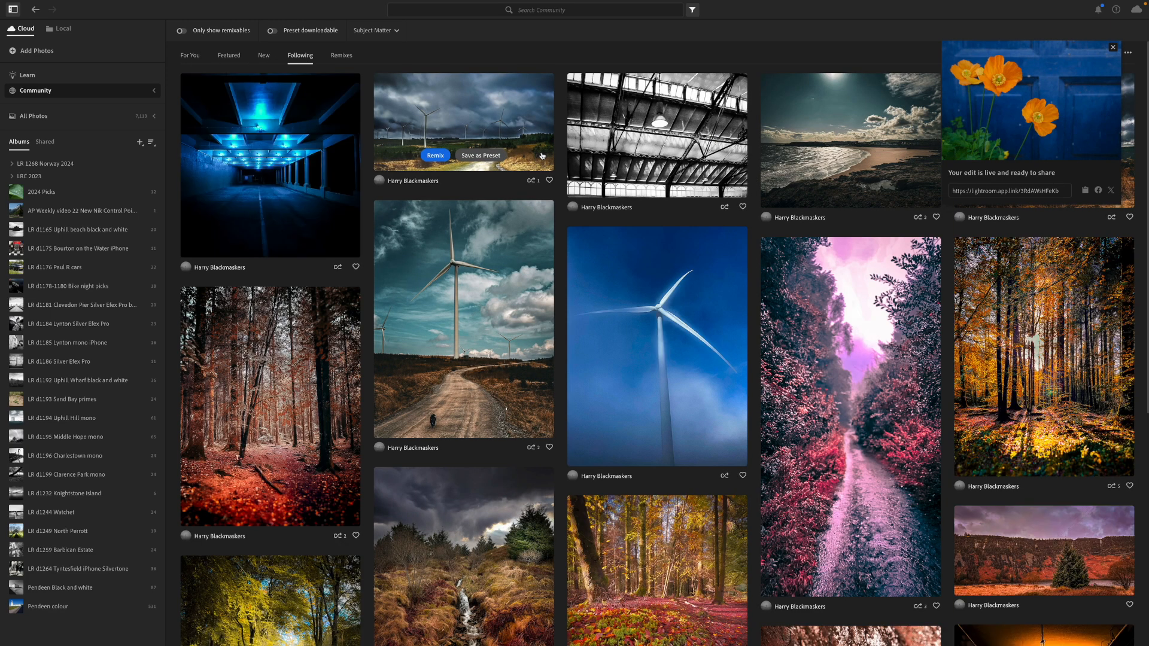
scroll(down, 3)
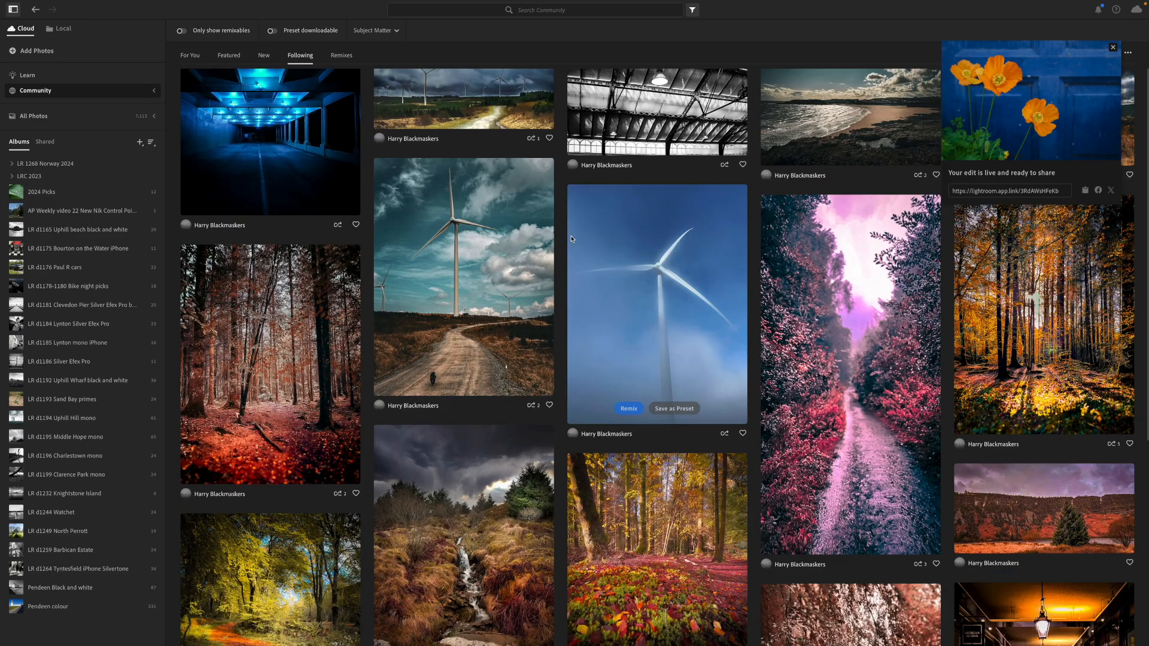
scroll(down, 3)
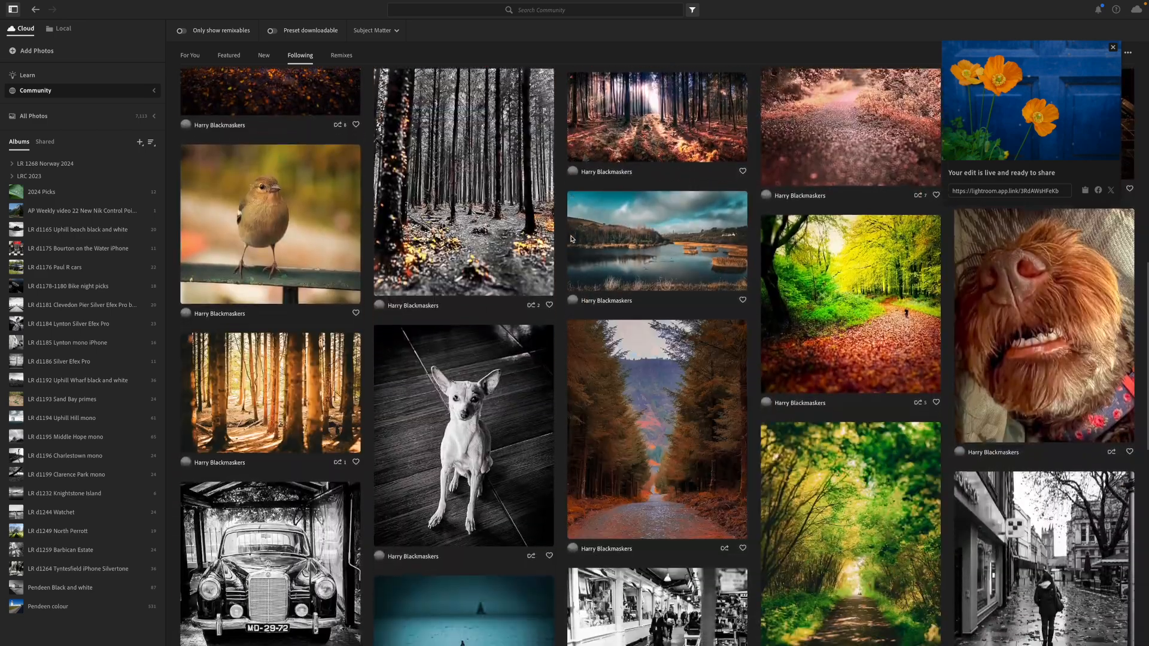
scroll(down, 3)
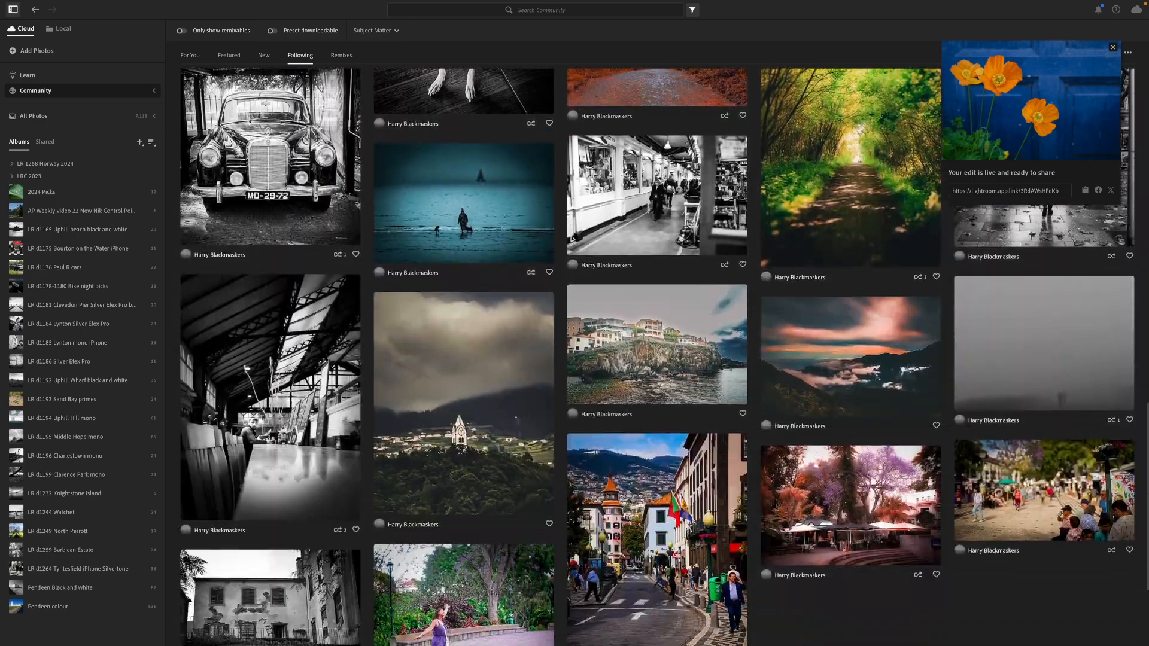
scroll(down, 3)
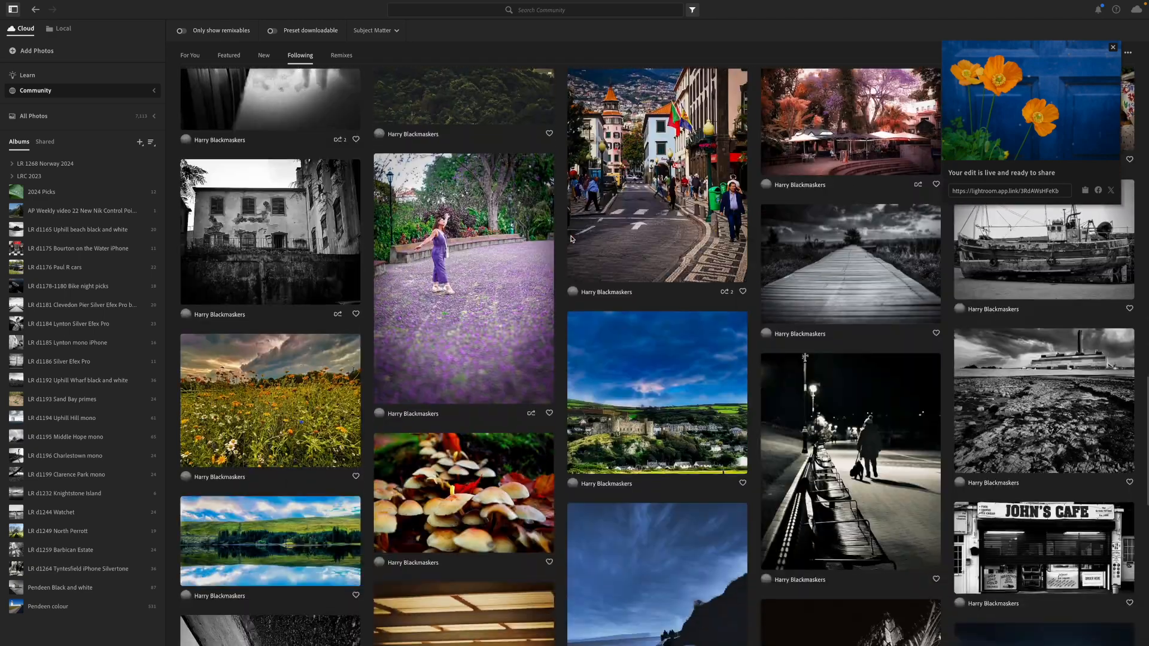
scroll(down, 3)
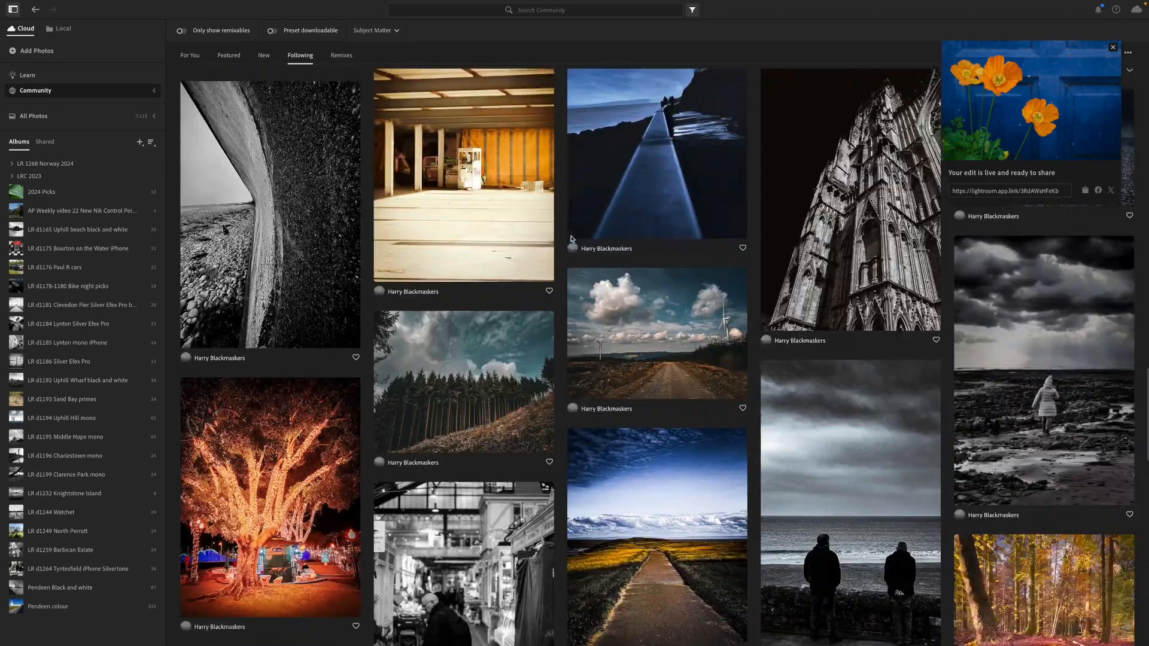
scroll(down, 3)
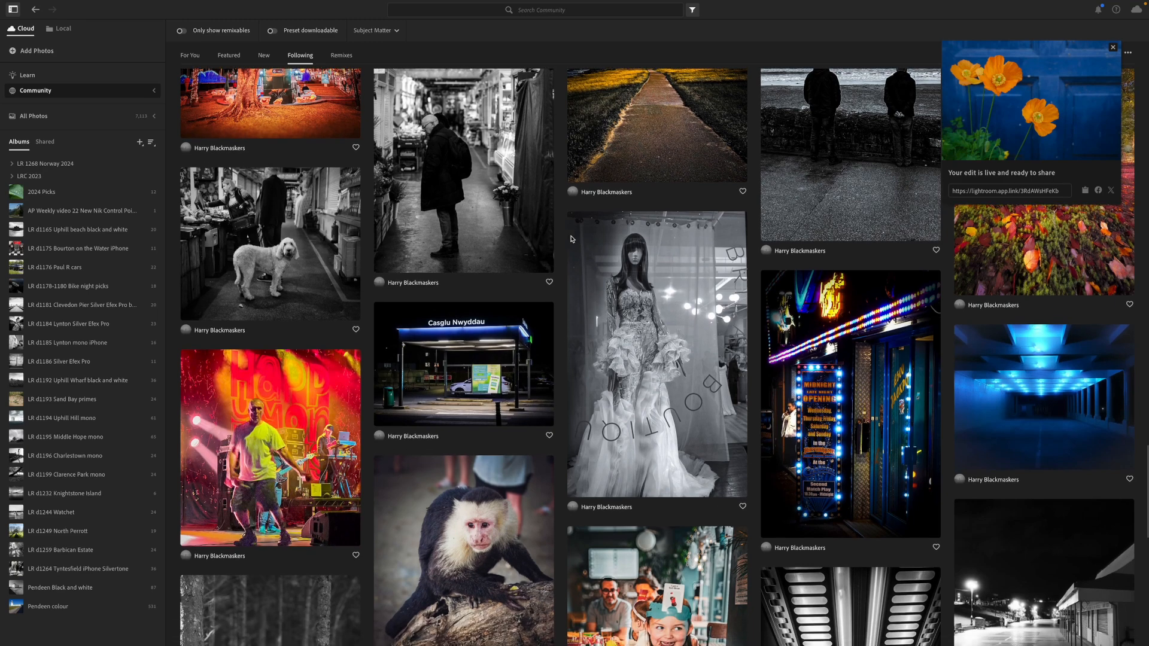
scroll(down, 3)
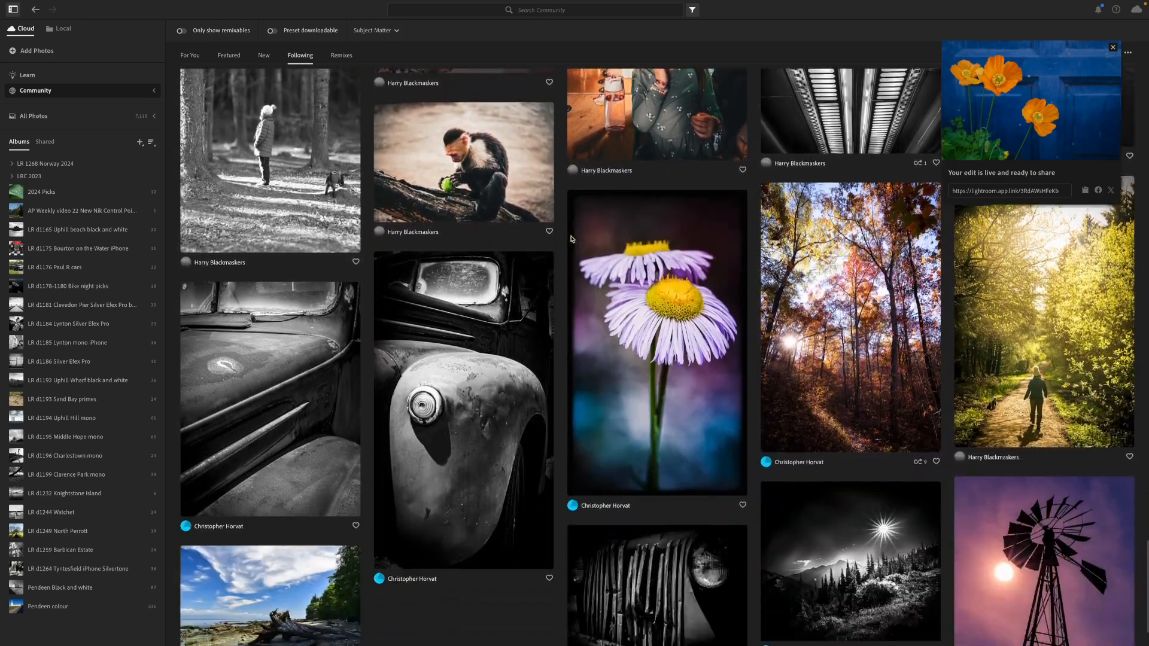
scroll(down, 3)
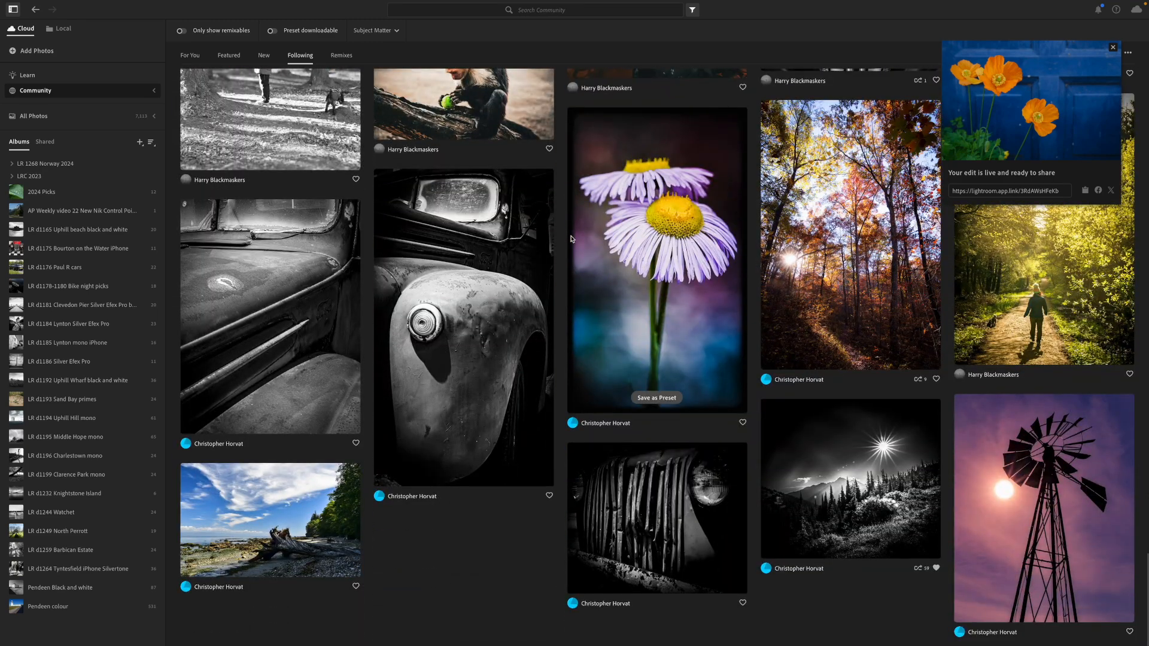